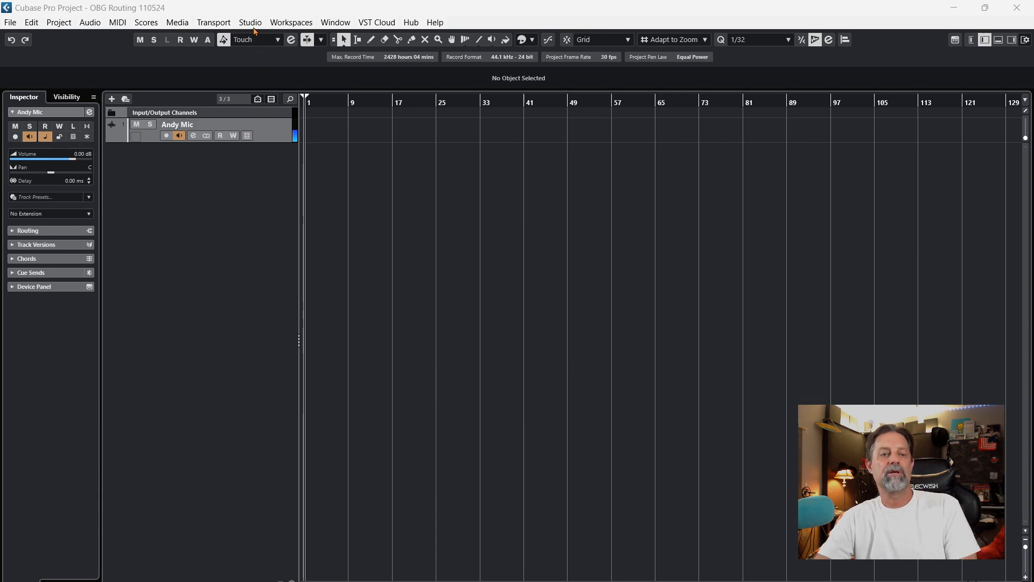
Open Studio > Audio Connections and view its External FX tab
click(250, 22)
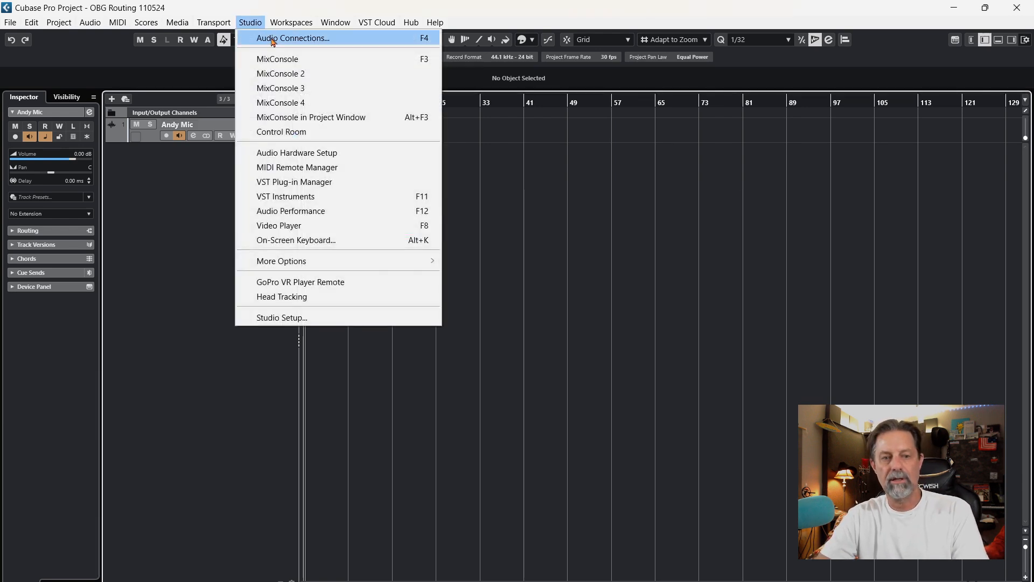
click(292, 38)
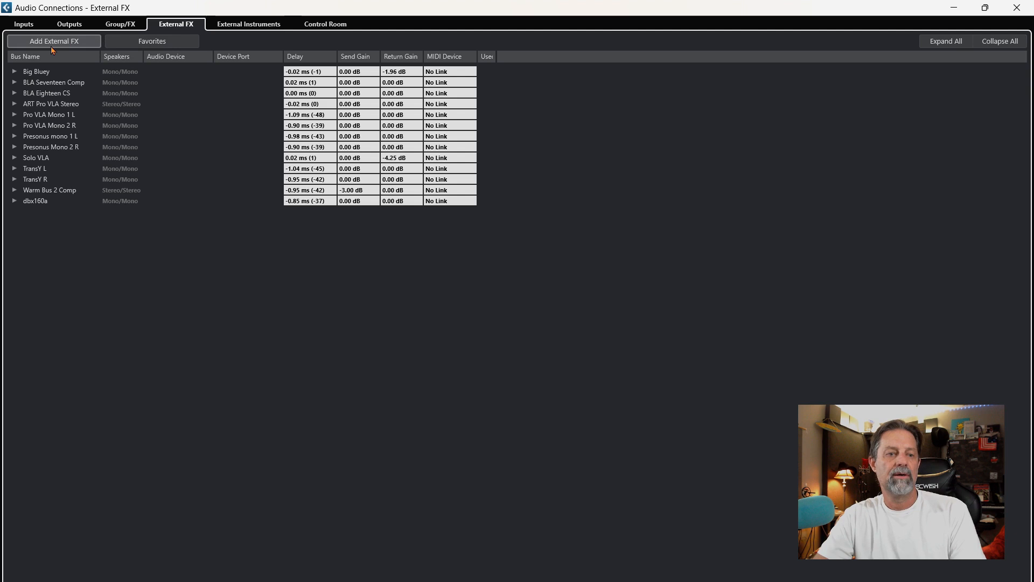
Create an external effect named 'Lin76' with Mono send and Mono return
click(53, 41)
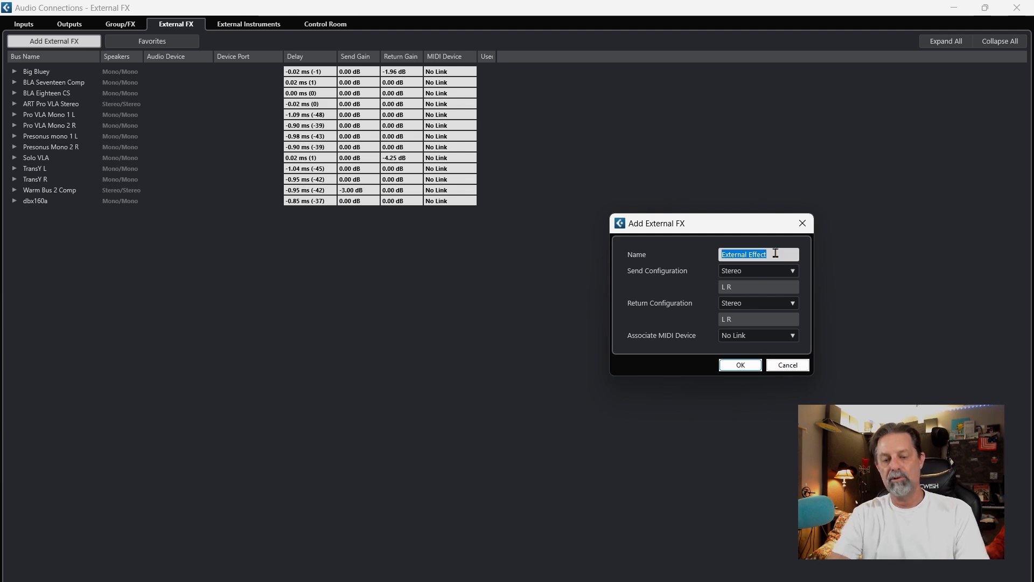
text(Lin76)
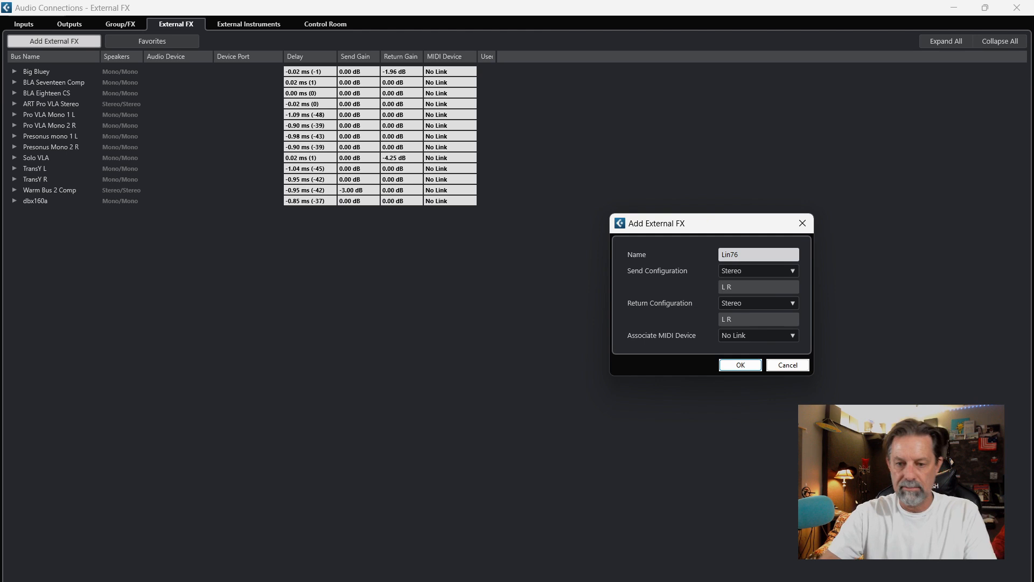
click(758, 254)
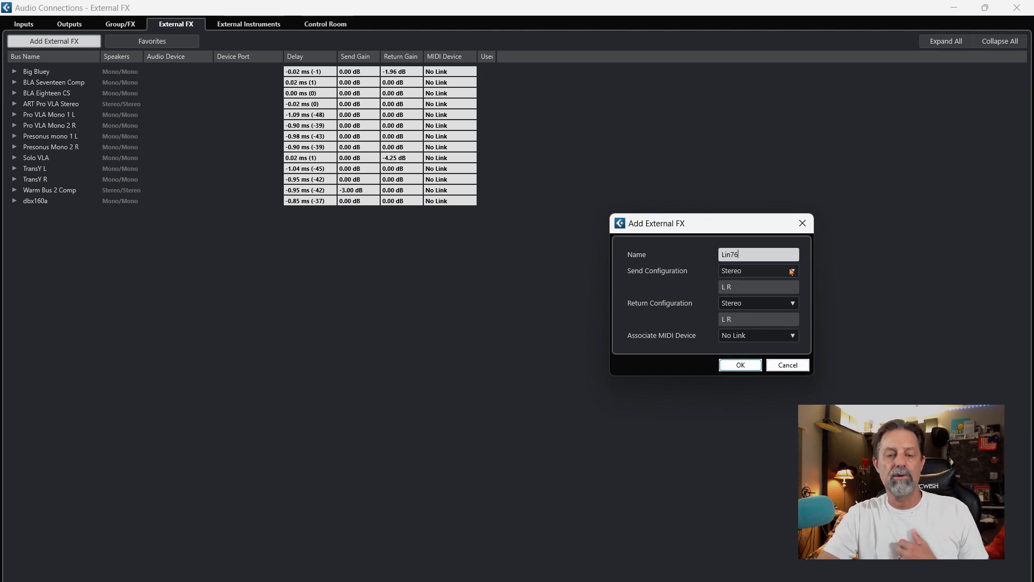
click(794, 271)
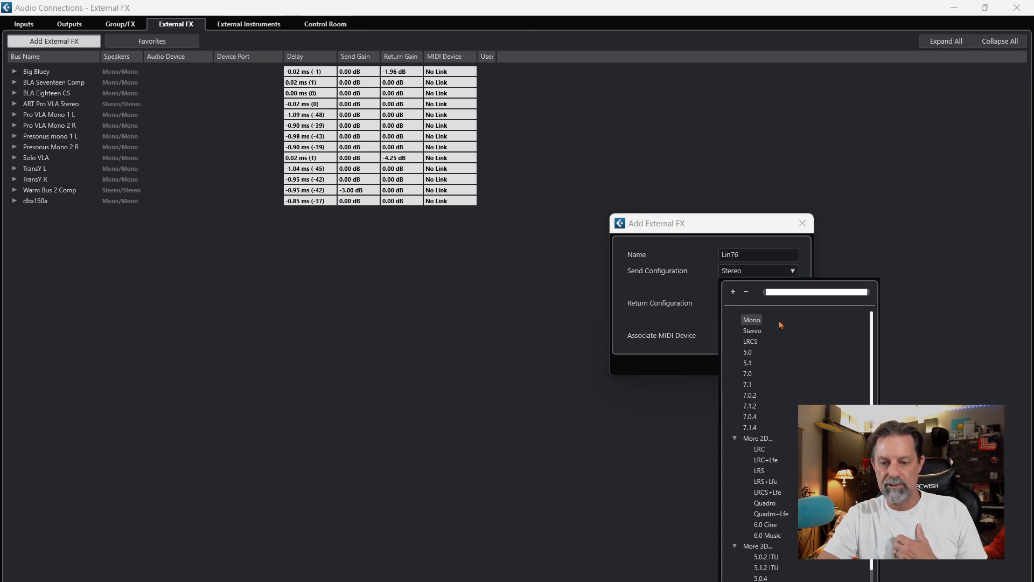
click(752, 320)
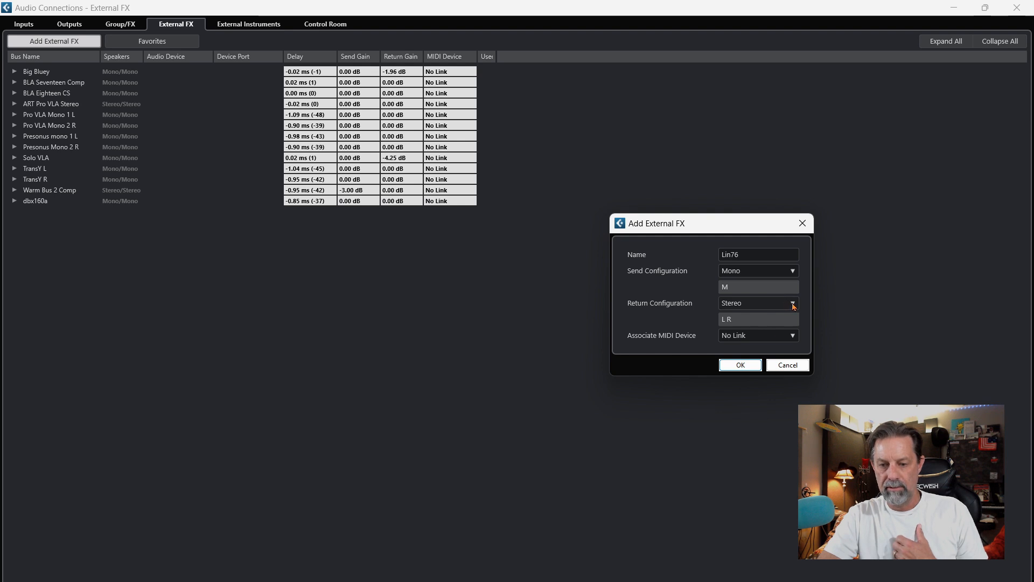
click(731, 302)
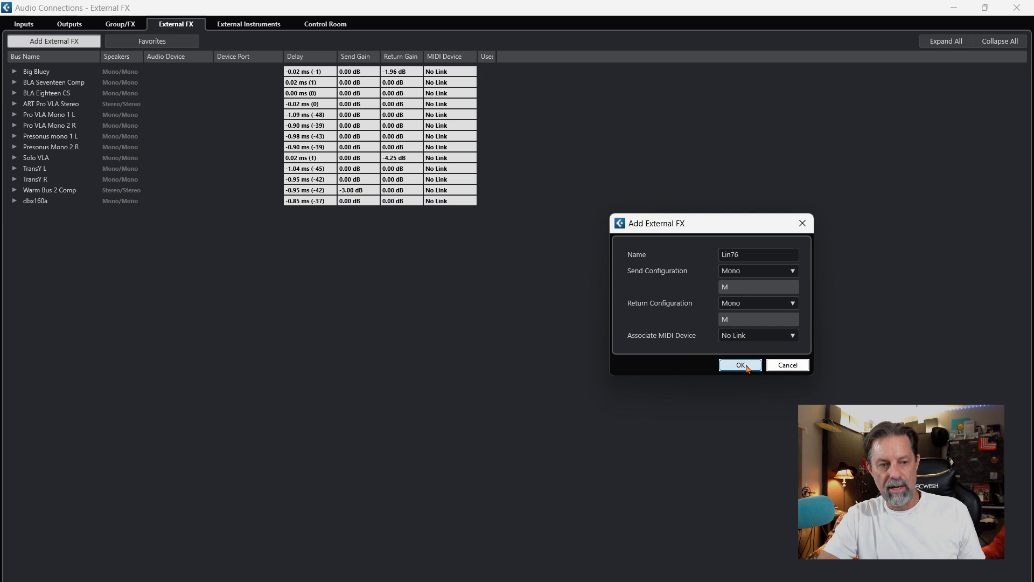
click(738, 365)
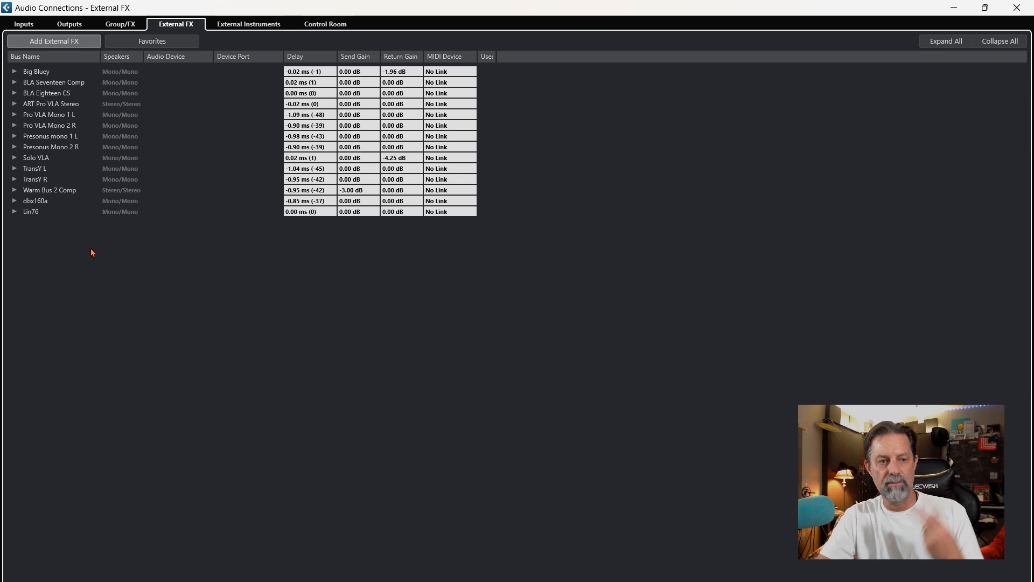
Add a Mono/Mono external effect named 'VLA II L'
click(36, 200)
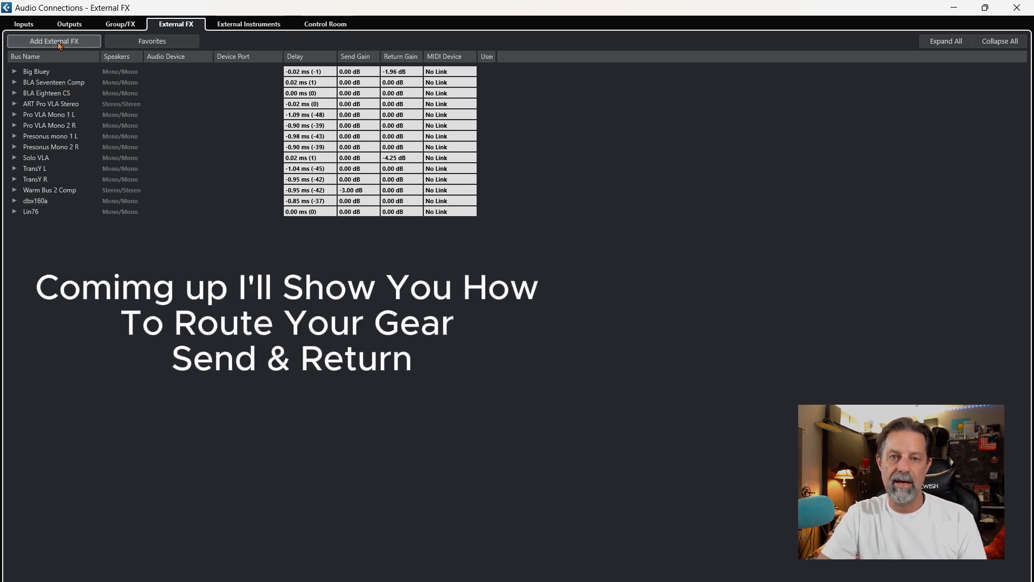
click(53, 41)
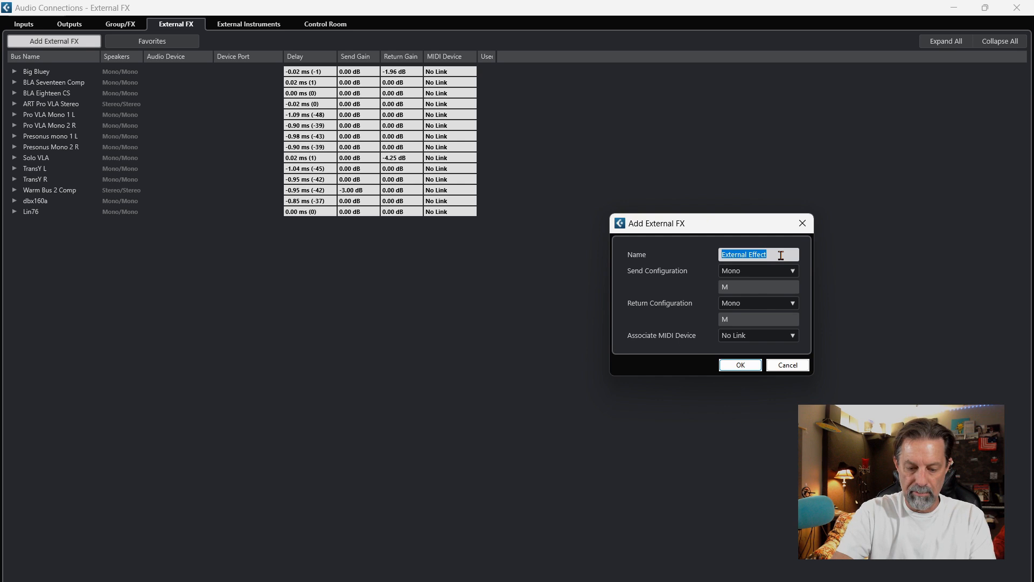
text(VLA II)
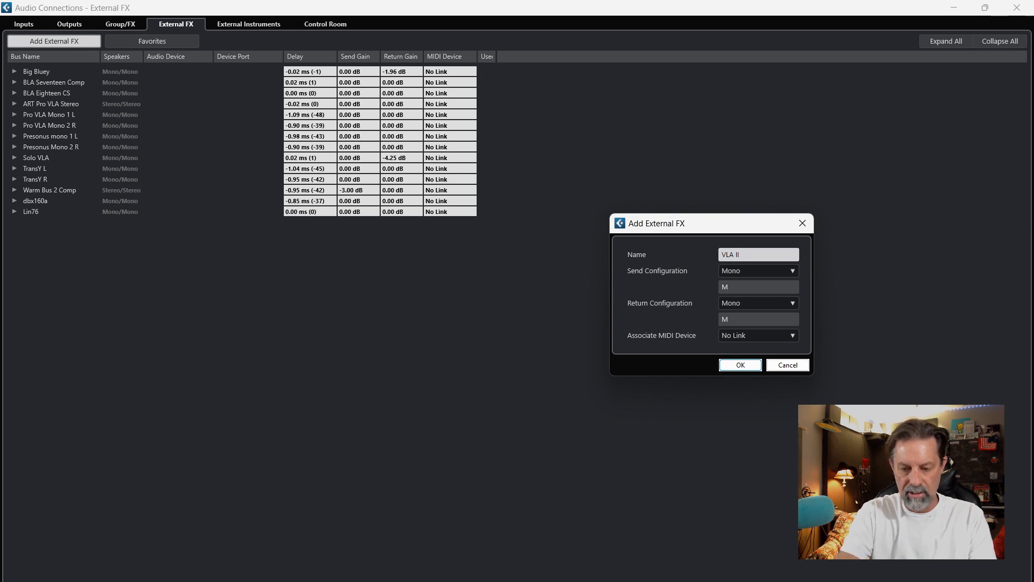
click(746, 255)
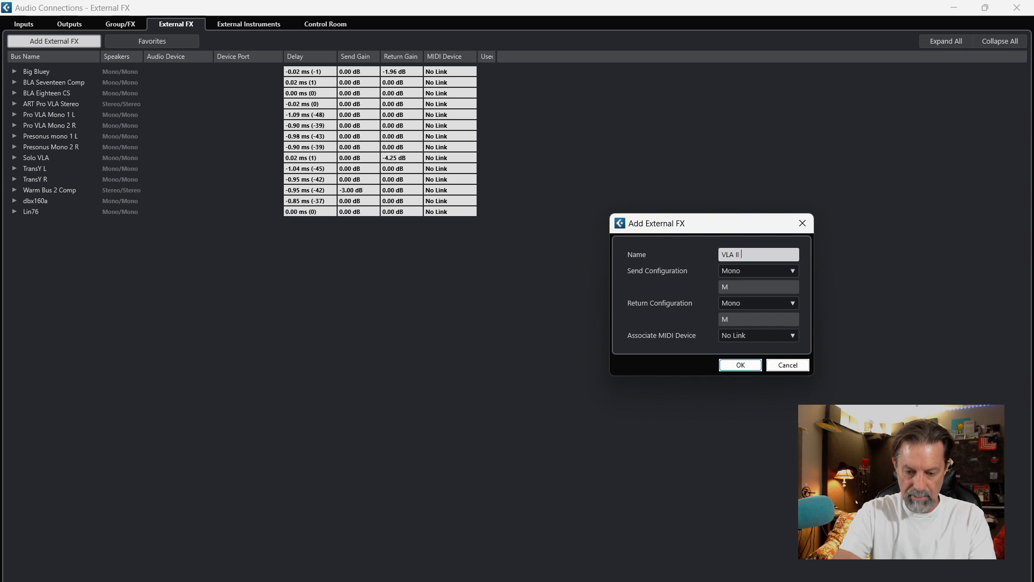
text(L)
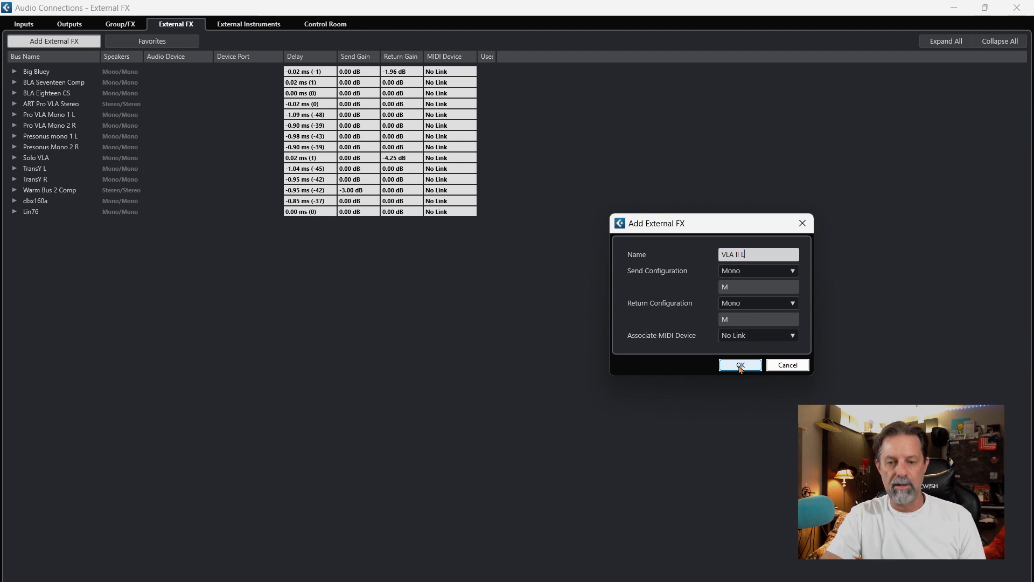
click(739, 365)
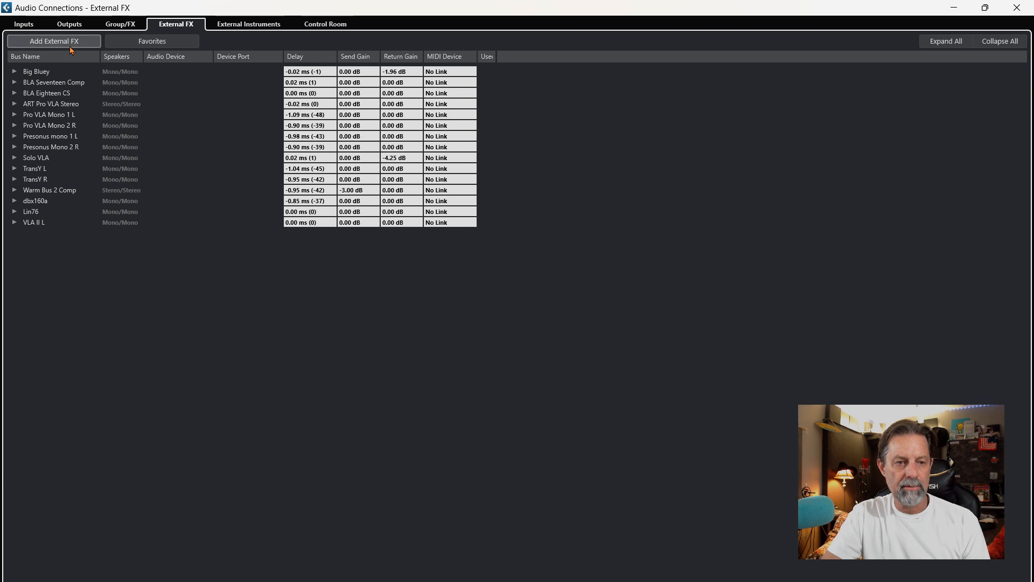
Add a Mono/Mono external effect named 'VLA II R'
click(54, 41)
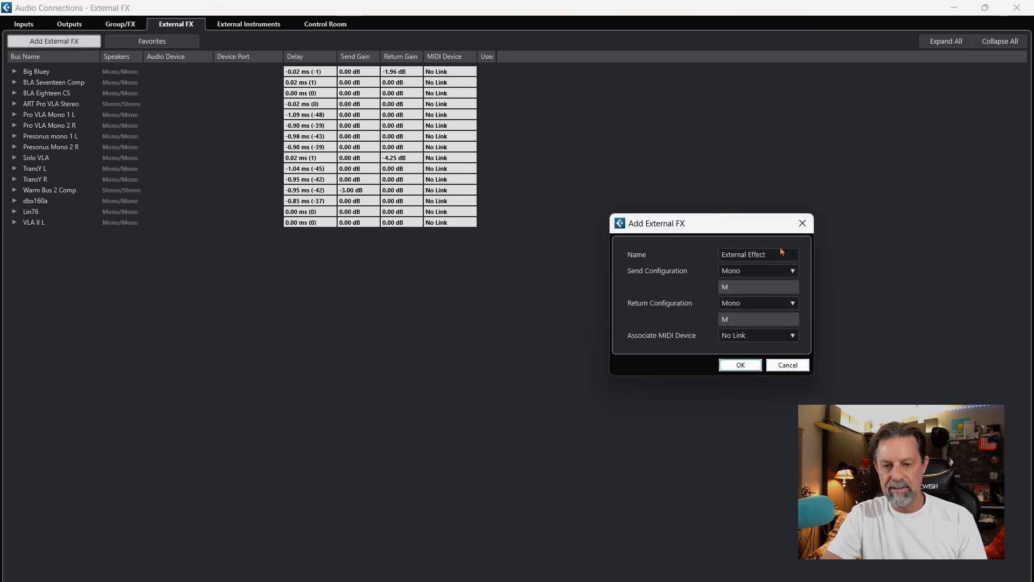
click(757, 253)
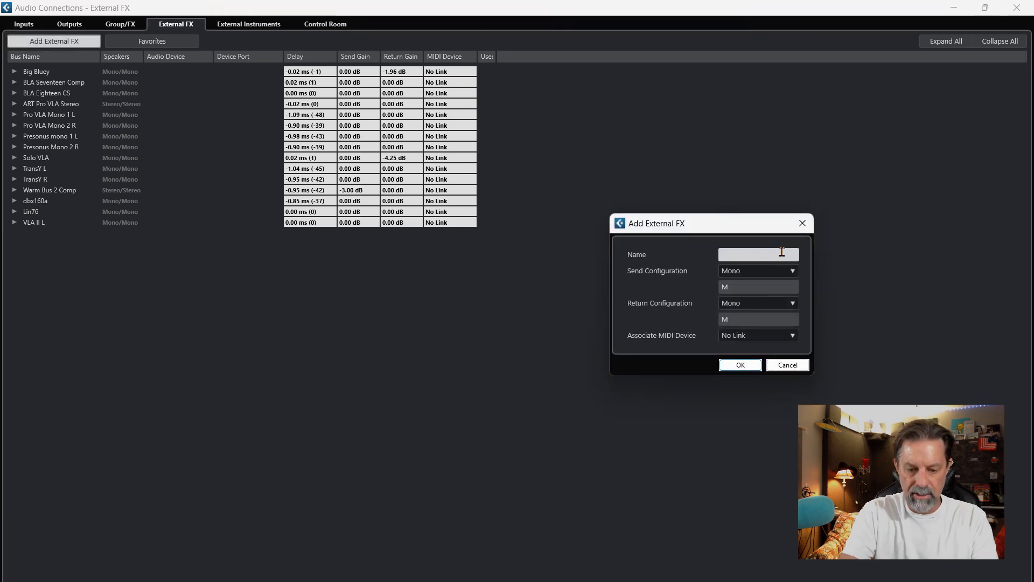
text(VLA II R)
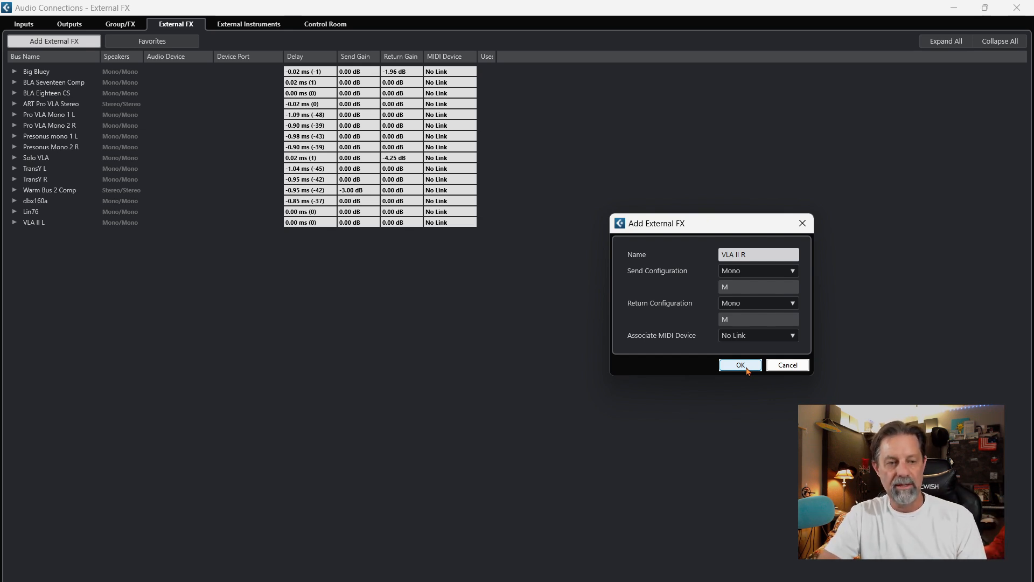
click(739, 365)
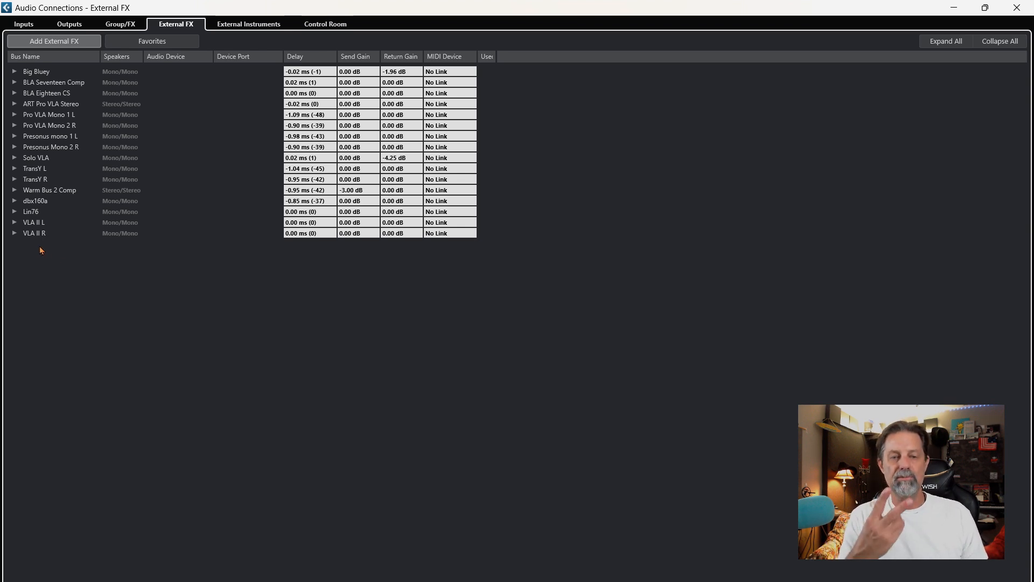
mouse_move(195, 305)
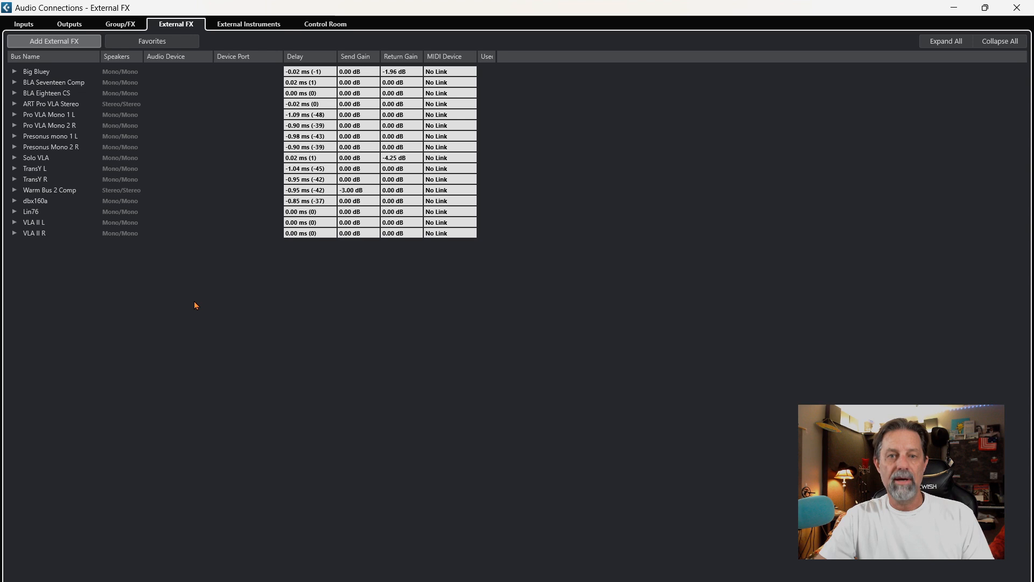
Add an external effect named 'VLA II S' with Stereo send and Stereo return
click(36, 71)
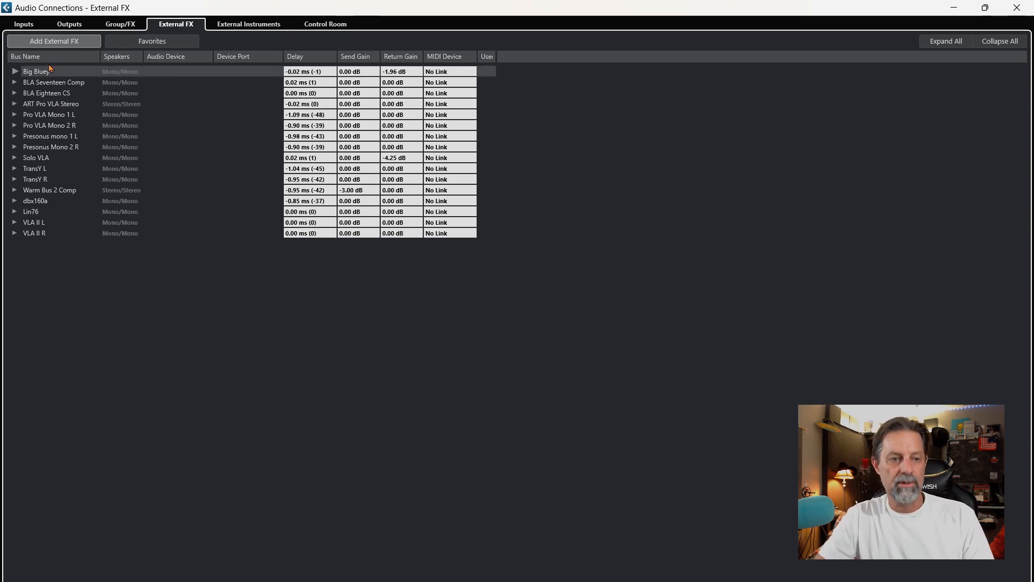
click(54, 40)
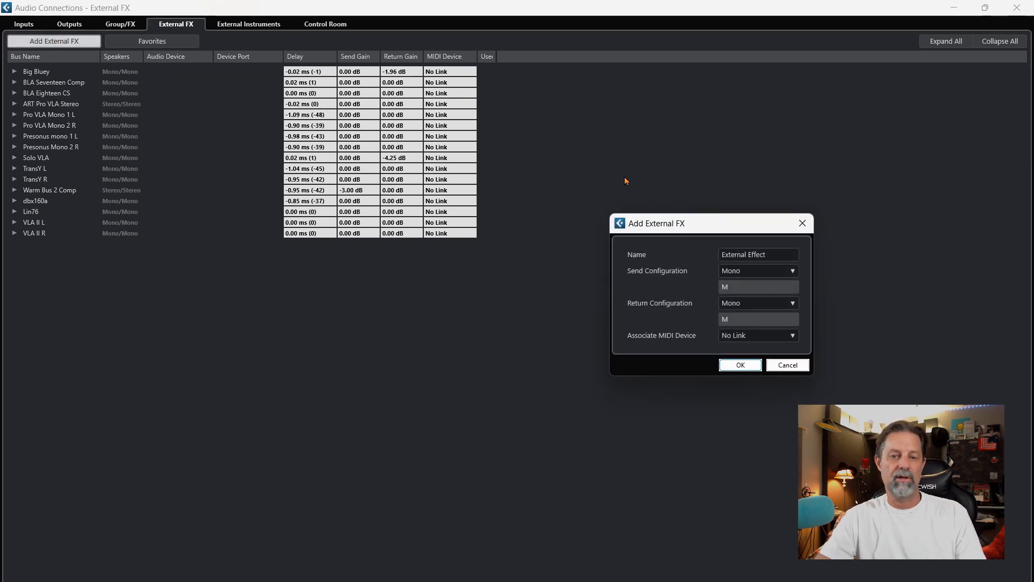
triple_click(759, 253)
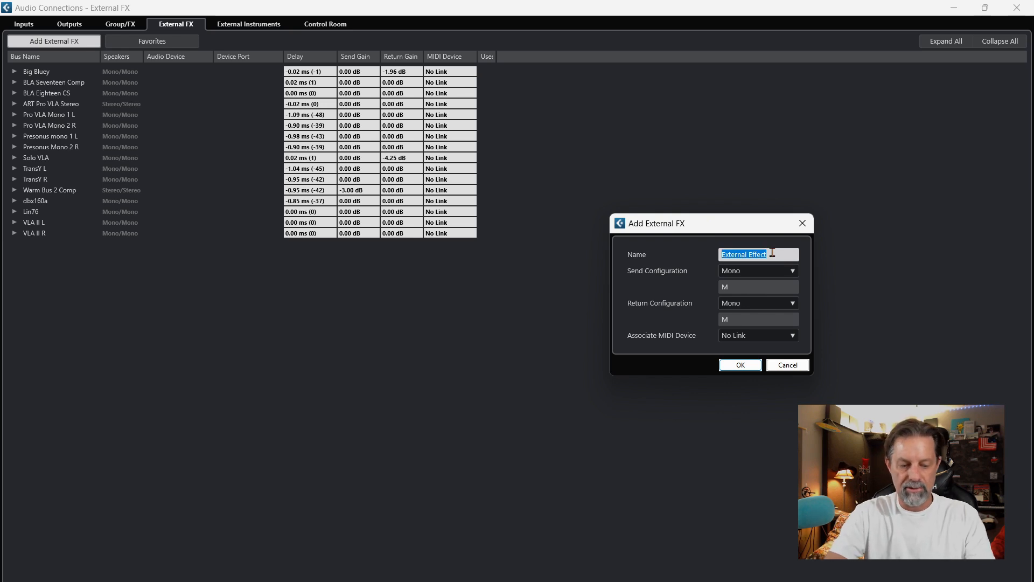
text(VLA II S)
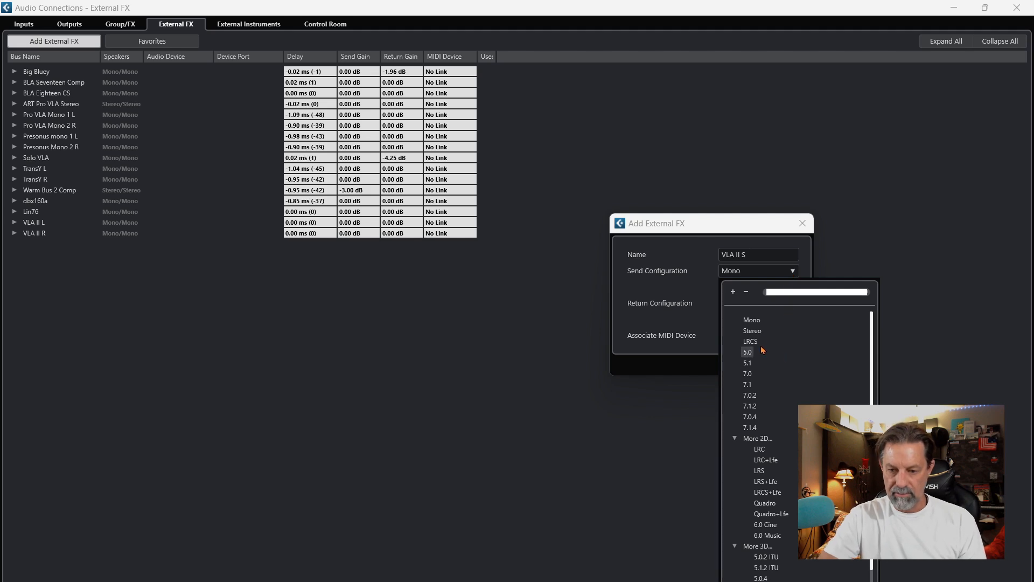
click(752, 330)
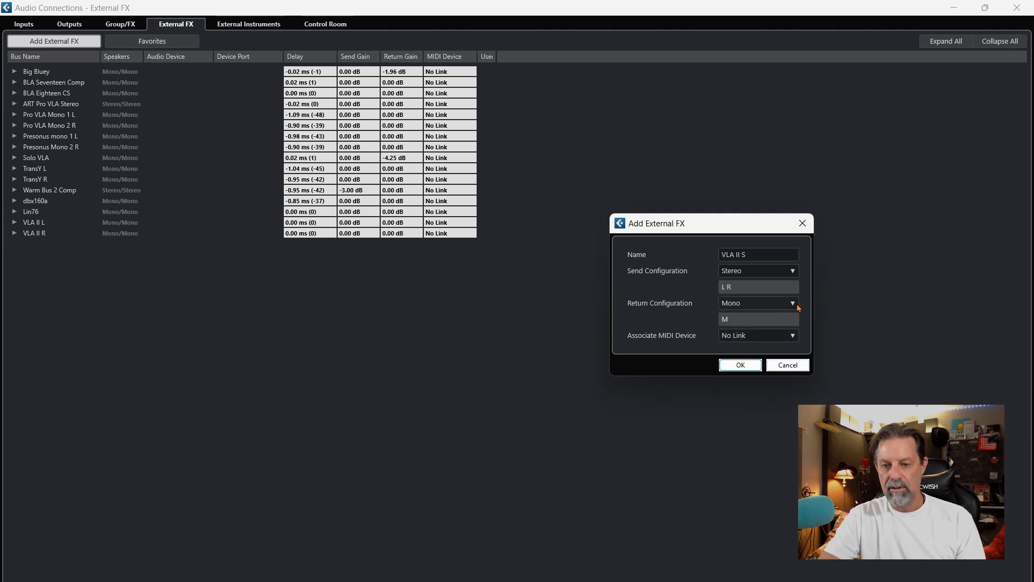
click(791, 303)
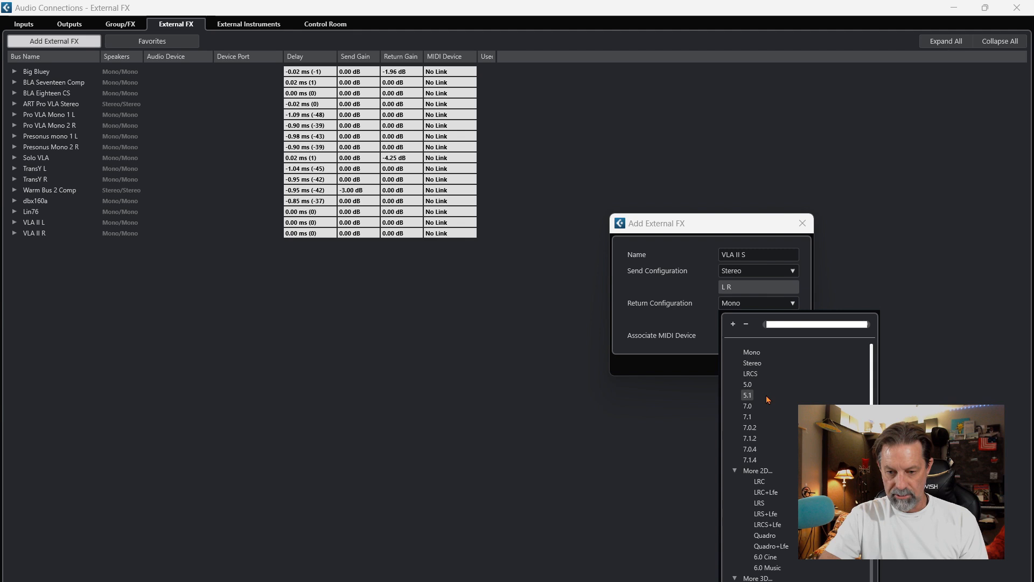
click(752, 363)
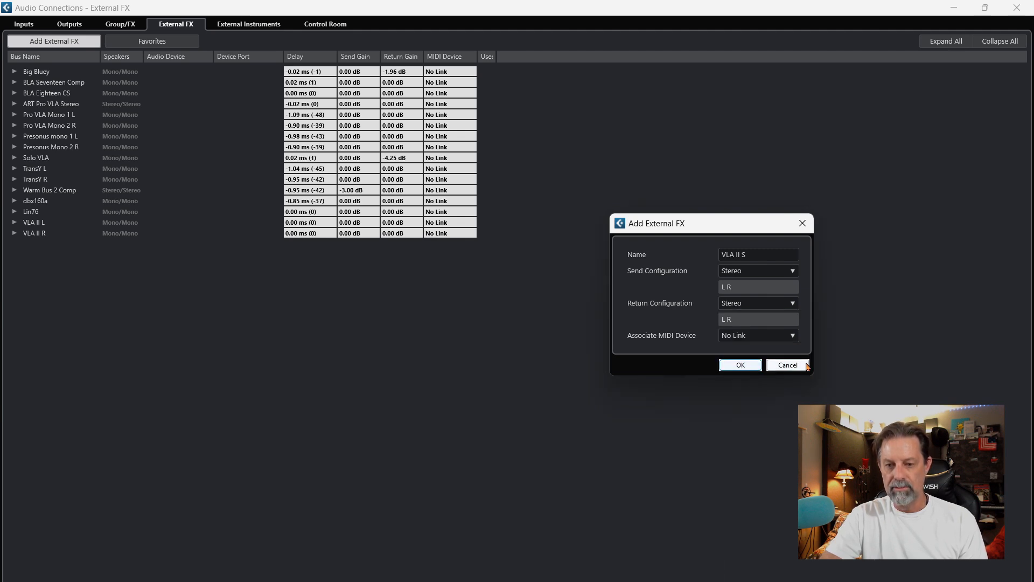
click(739, 365)
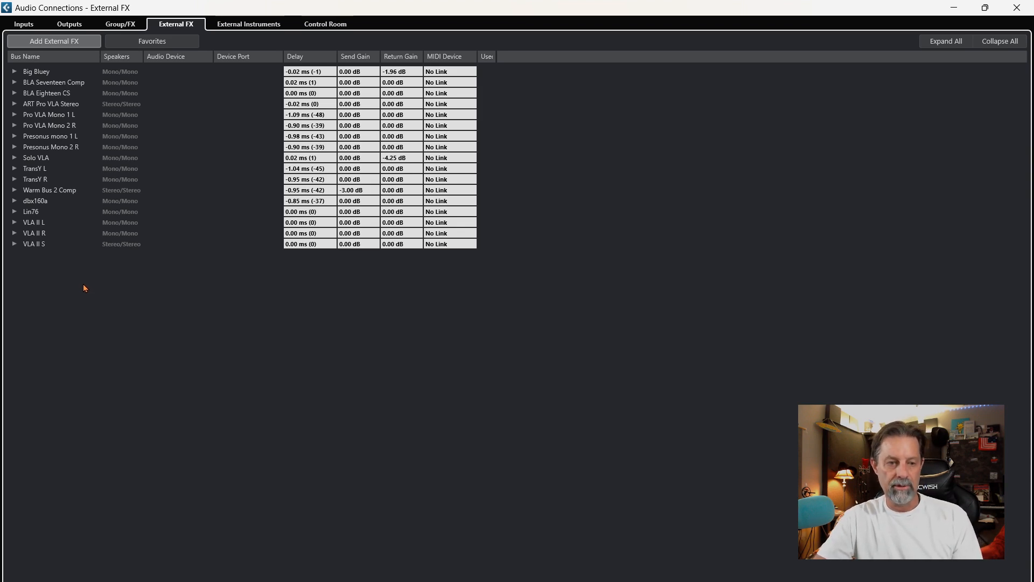
Expand Lin76 along with its Send Bus 1 and Return Bus 1
click(32, 212)
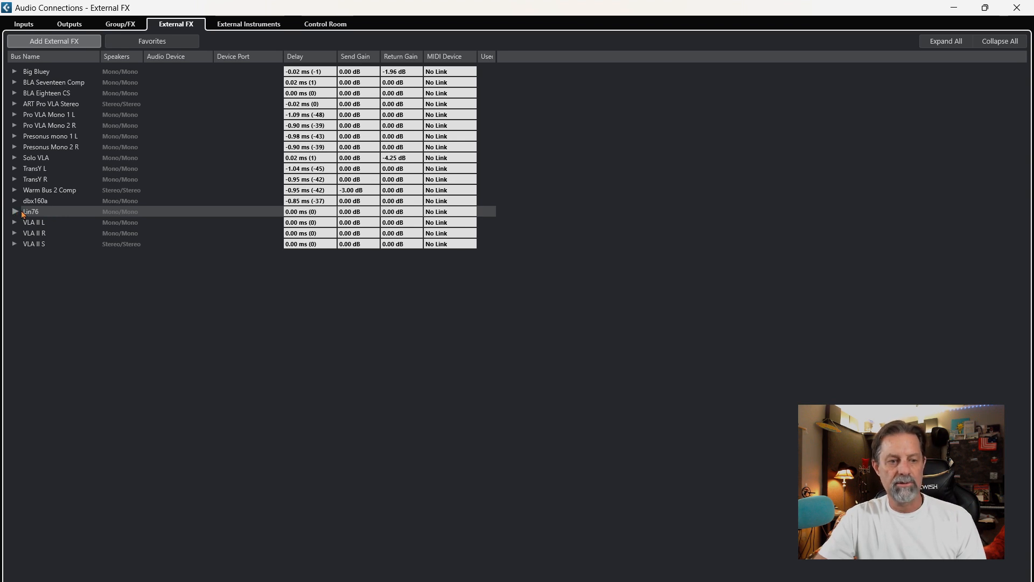
click(15, 211)
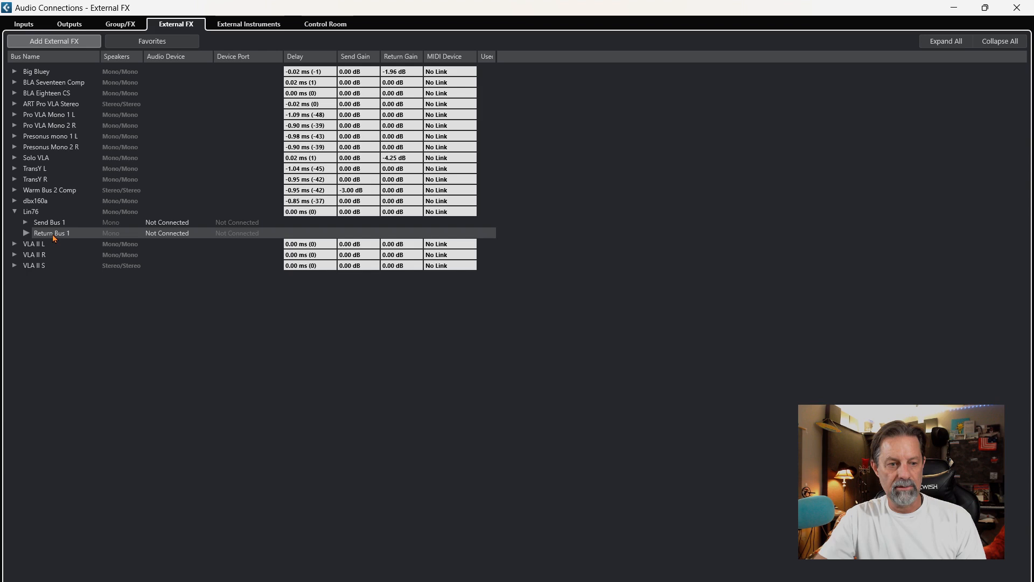
click(25, 223)
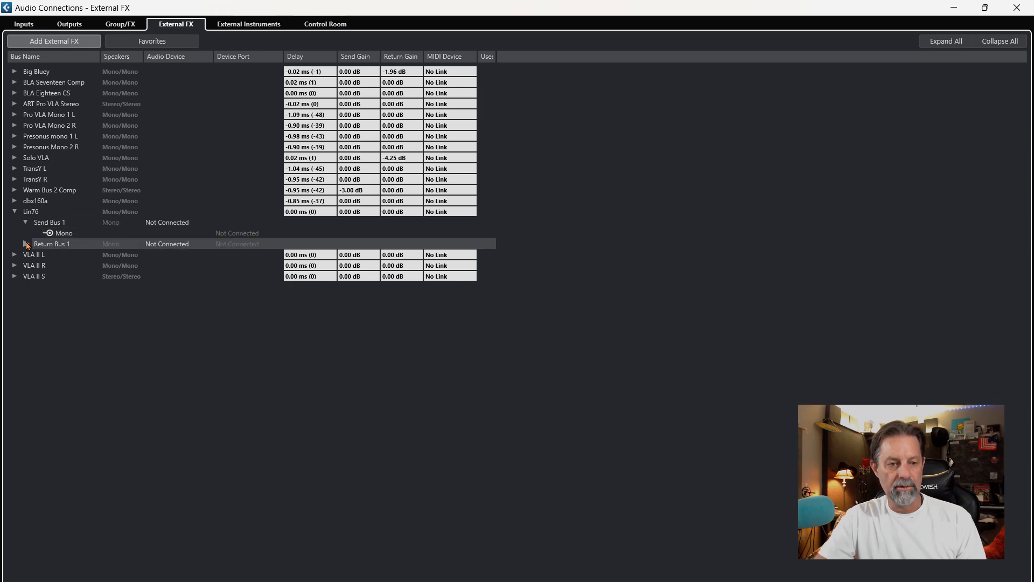
click(14, 243)
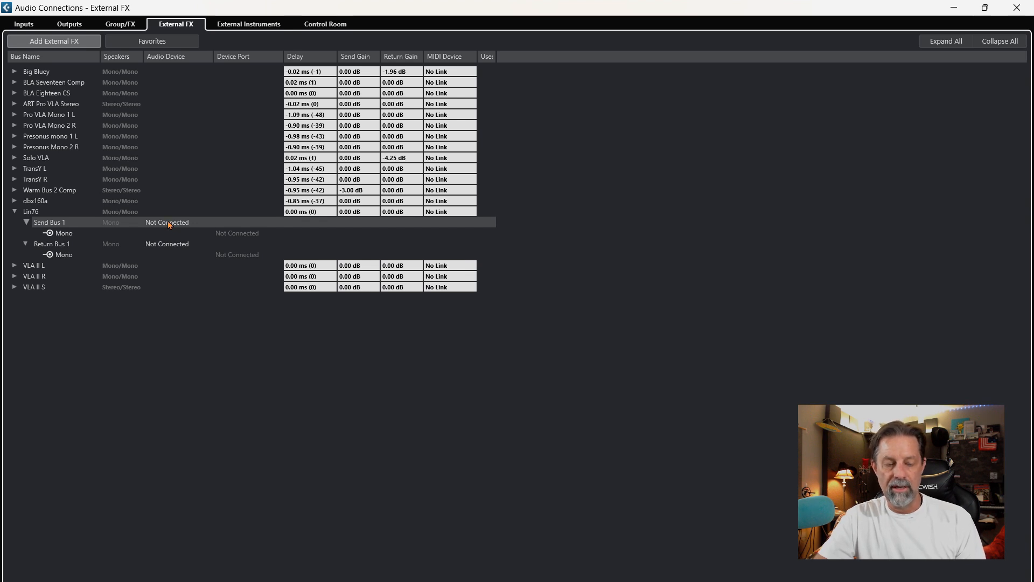
Connect Lin76's send and return buses to the Yamaha Steinberg USB ASIO device
click(167, 222)
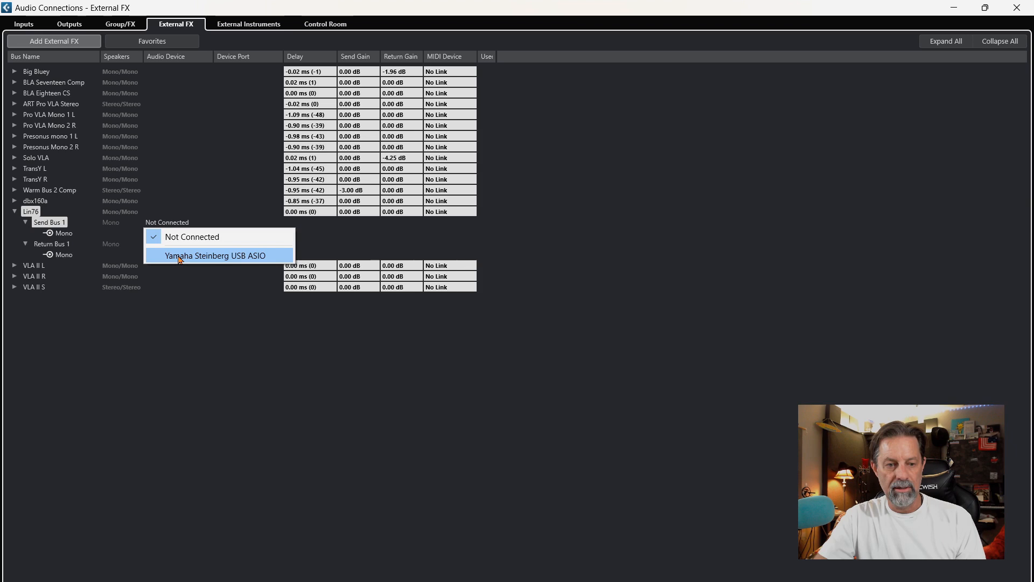
click(214, 255)
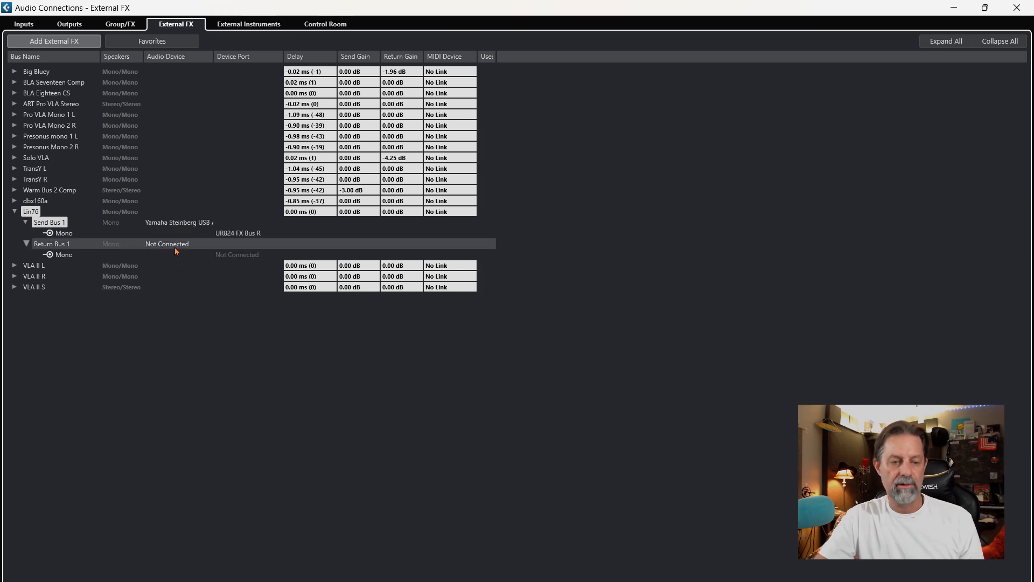
click(167, 243)
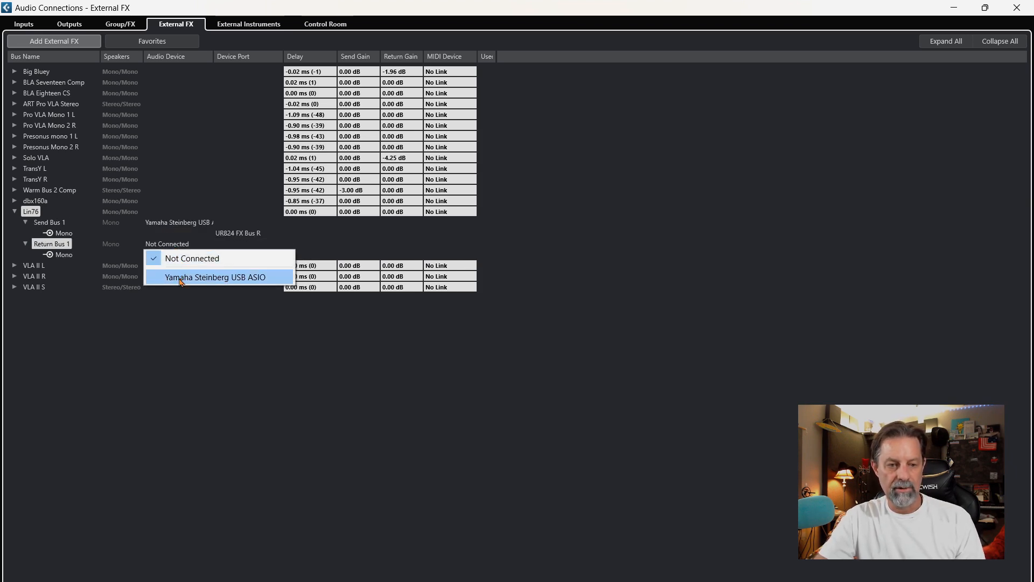
click(214, 276)
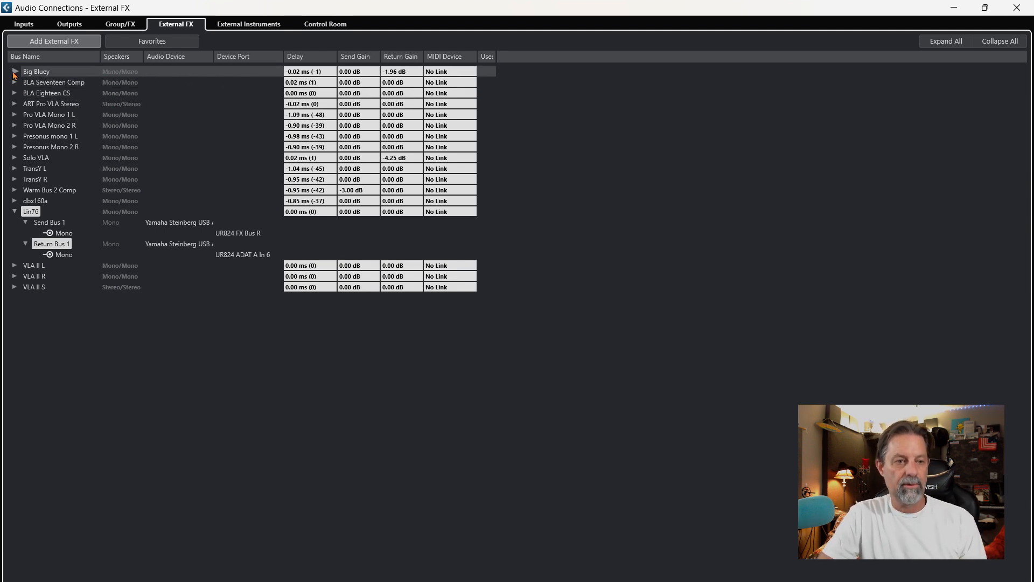
Expand Big Bluey to review its ports, then close Audio Connections
click(15, 71)
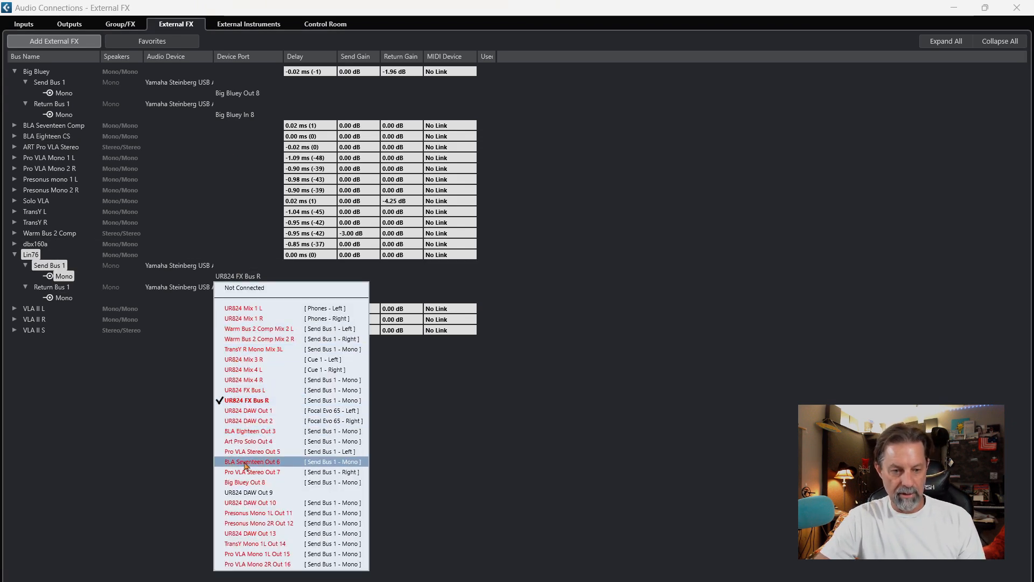
mouse_move(385, 448)
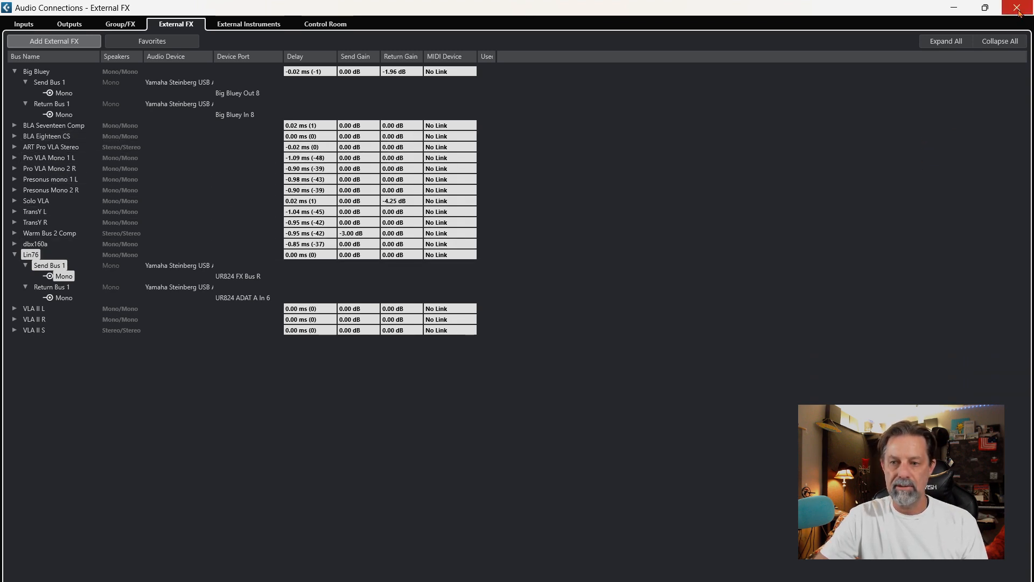
click(1023, 7)
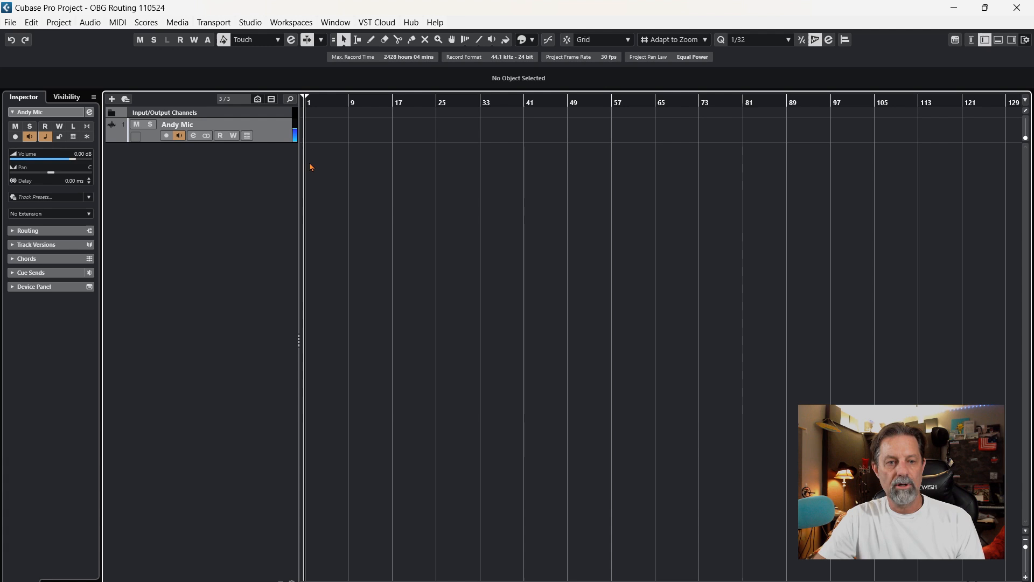
Review the UR824 port names in Studio Setup, then close it with OK
click(250, 21)
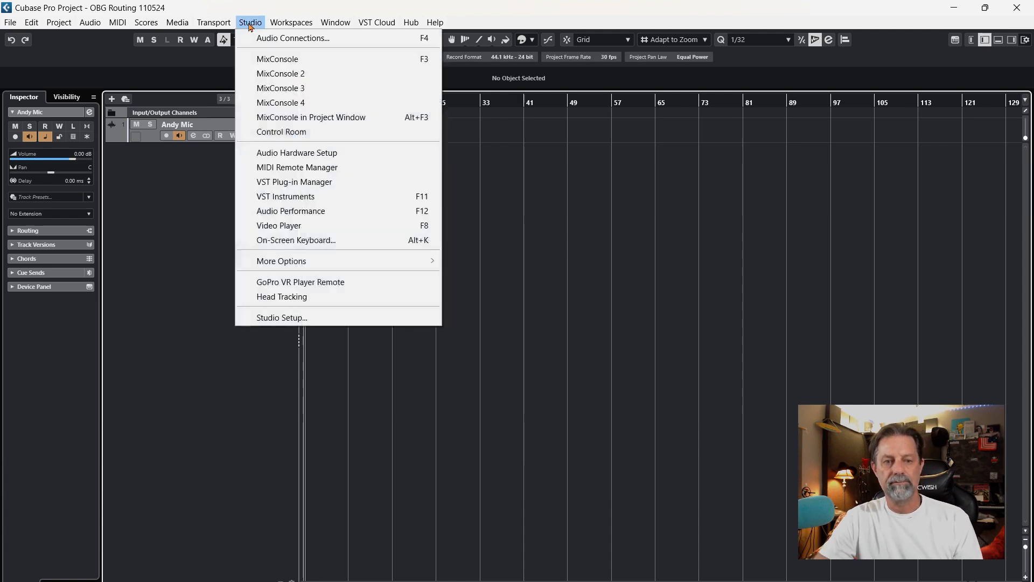
mouse_move(282, 318)
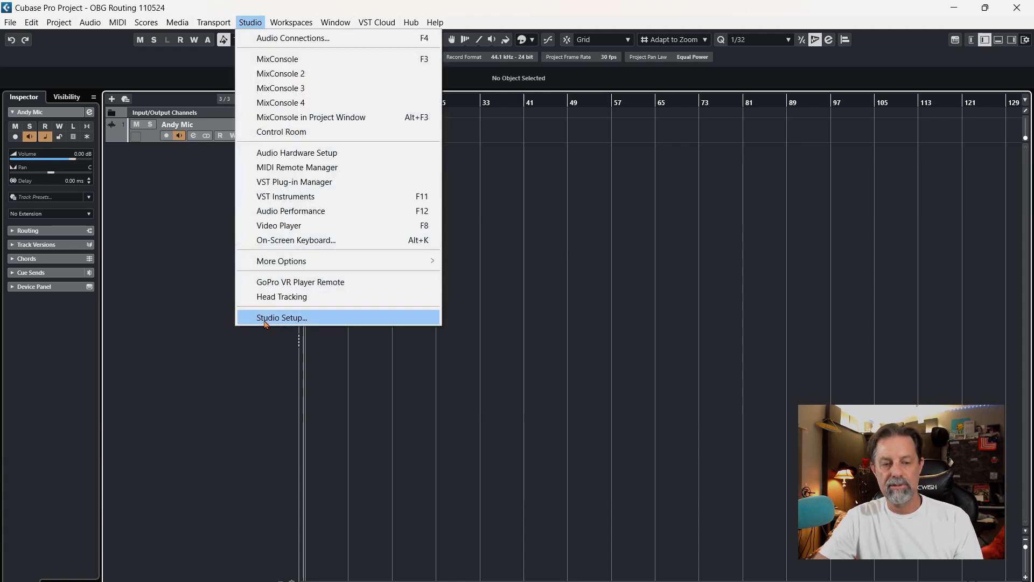
click(281, 318)
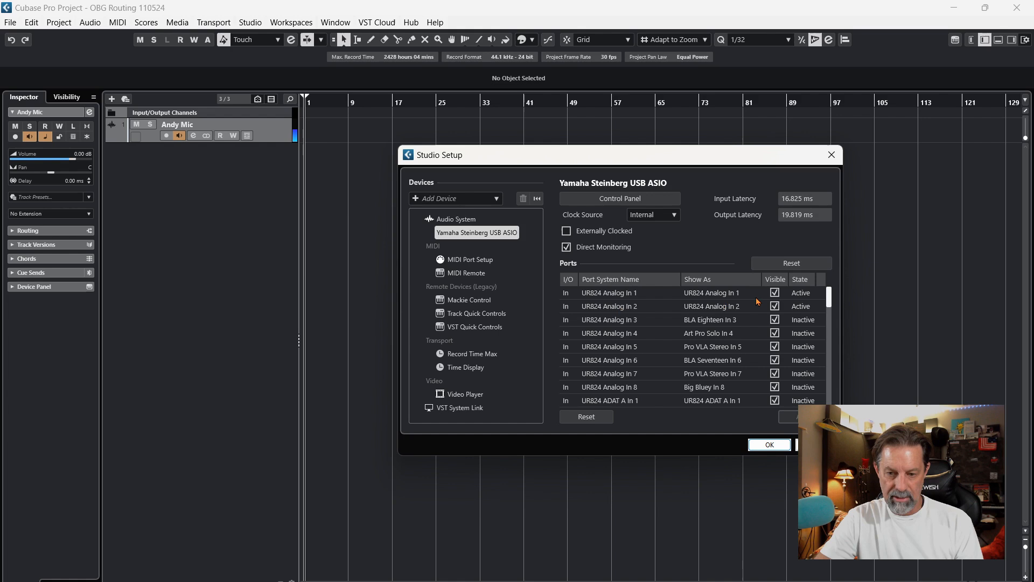
scroll(down, 3)
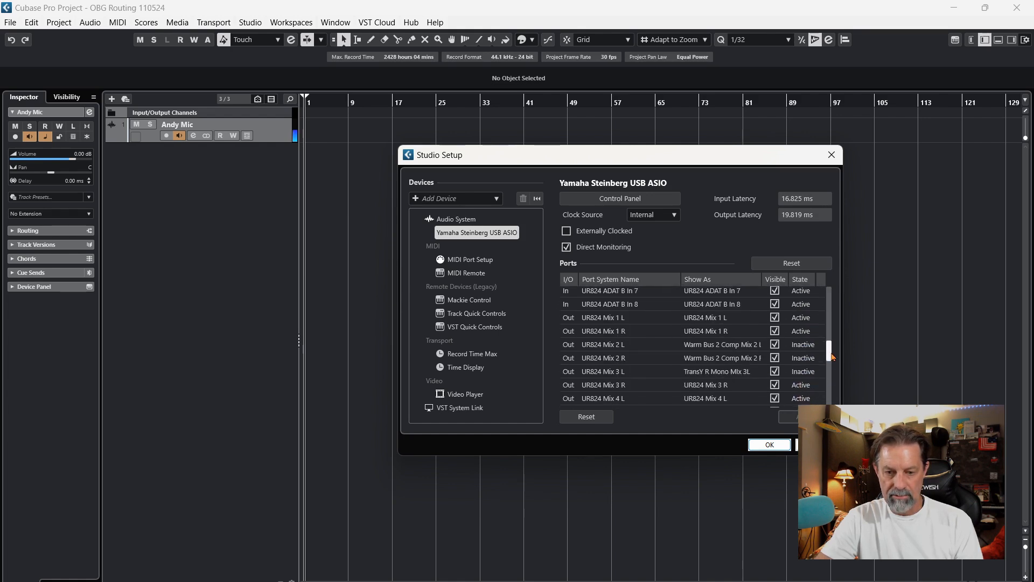
scroll(down, 3)
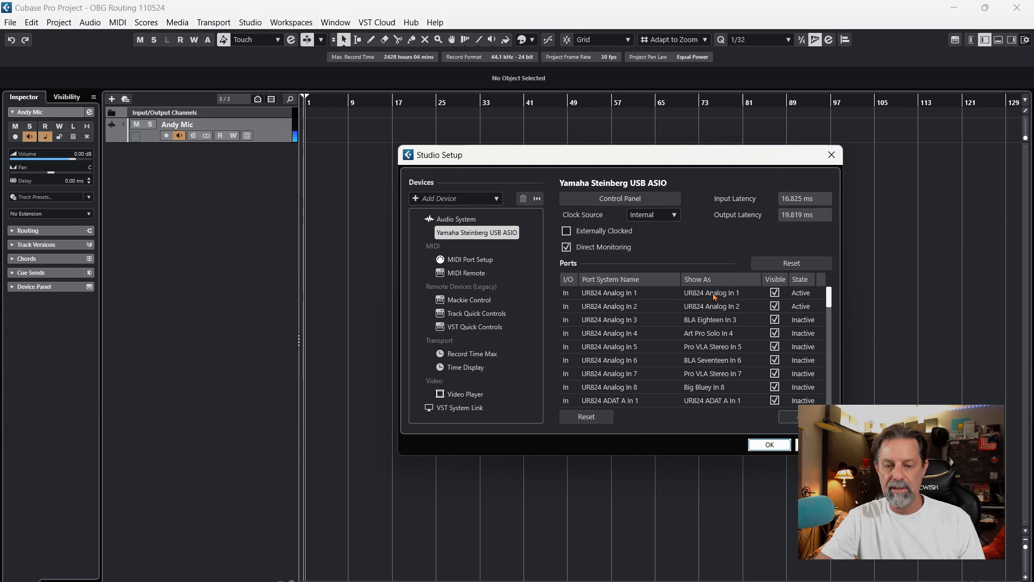
double_click(711, 292)
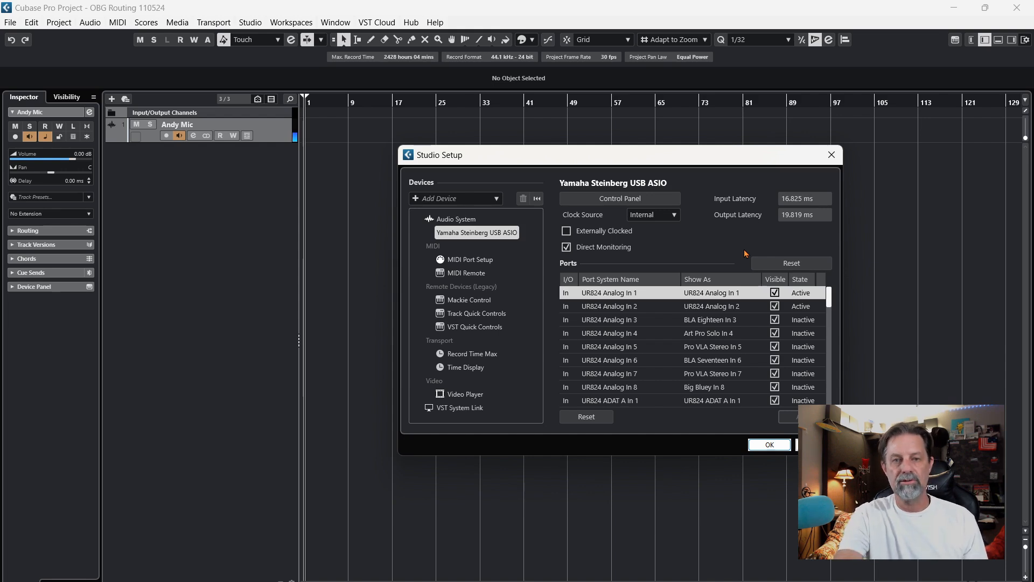
click(769, 444)
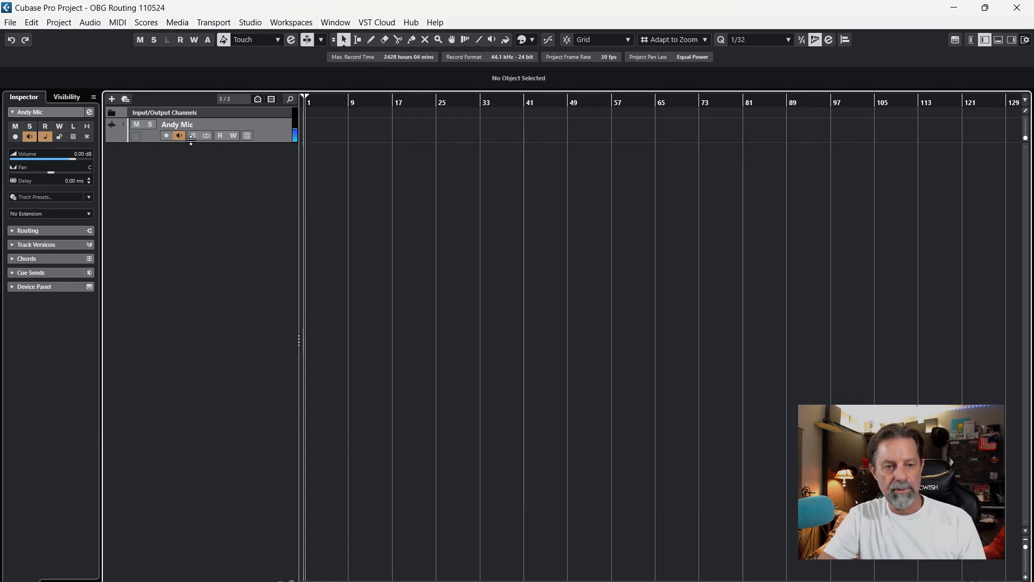
Load Lin76 from External Plug-ins into Andy Mic's first insert slot
click(193, 135)
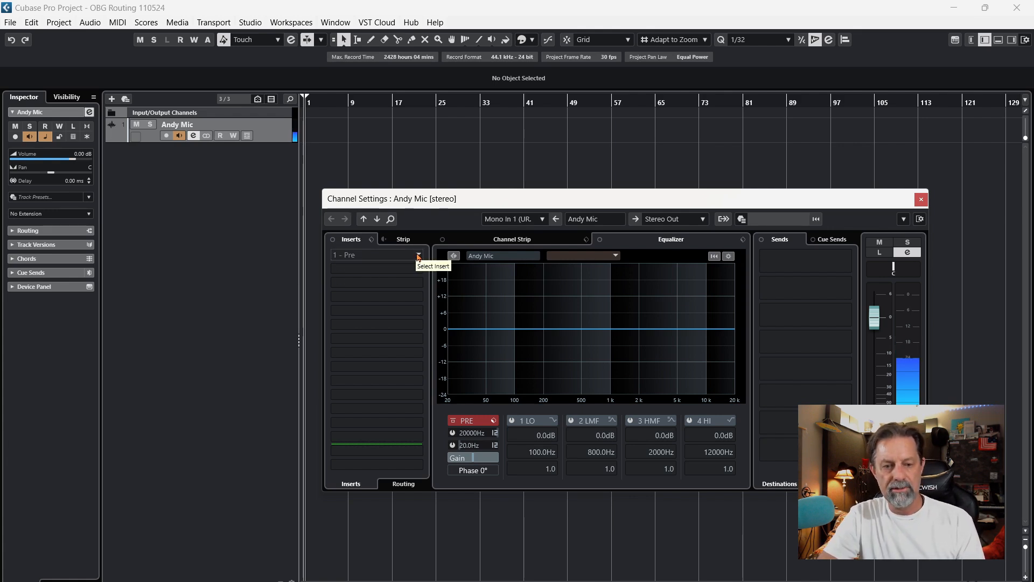
click(417, 255)
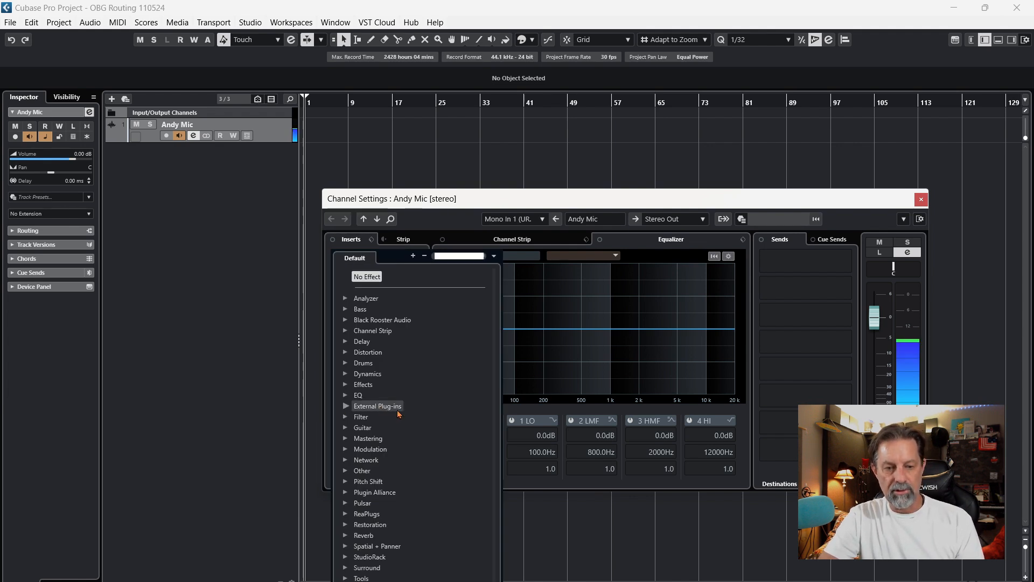
click(378, 405)
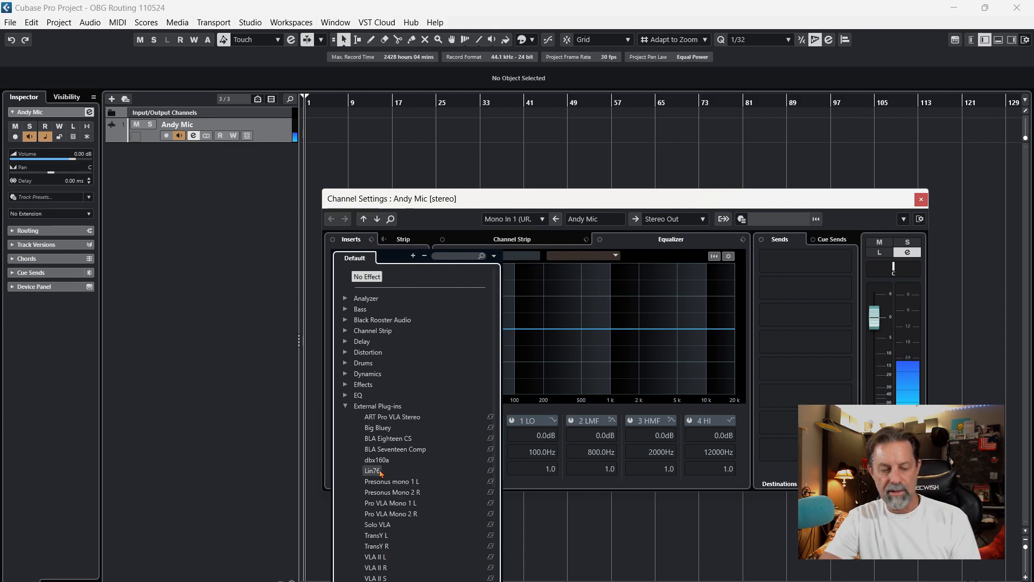
click(373, 471)
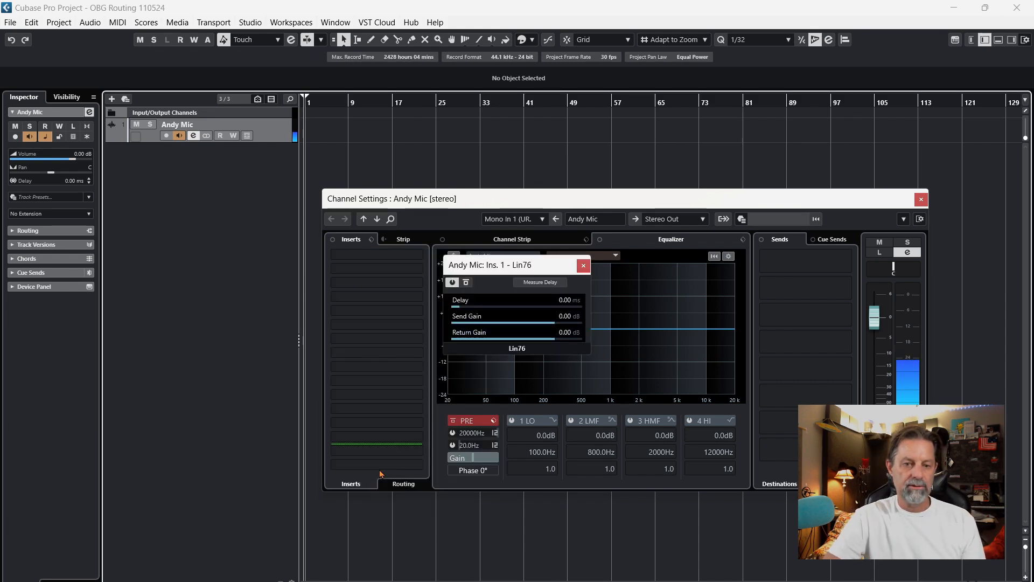
Move the Lin76 window up and set Send Gain -4.15 dB, Return Gain 0.00 dB
click(376, 255)
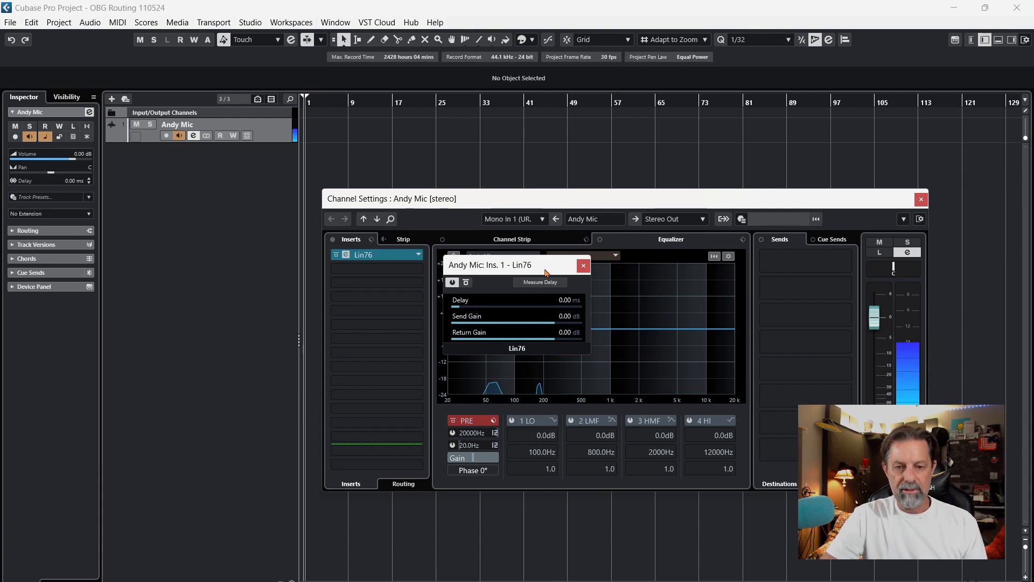
drag(492, 264, 577, 173)
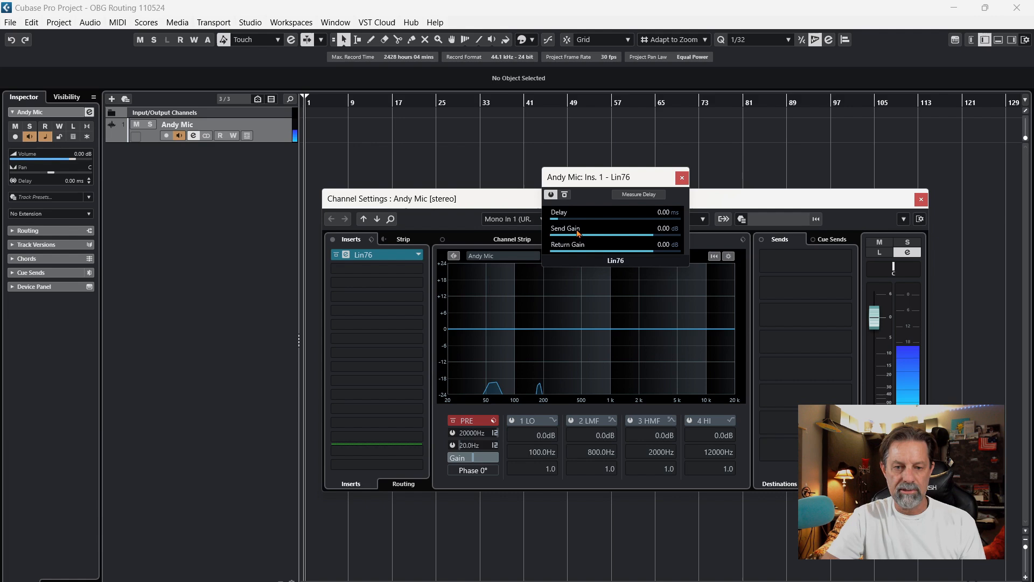
mouse_move(366, 255)
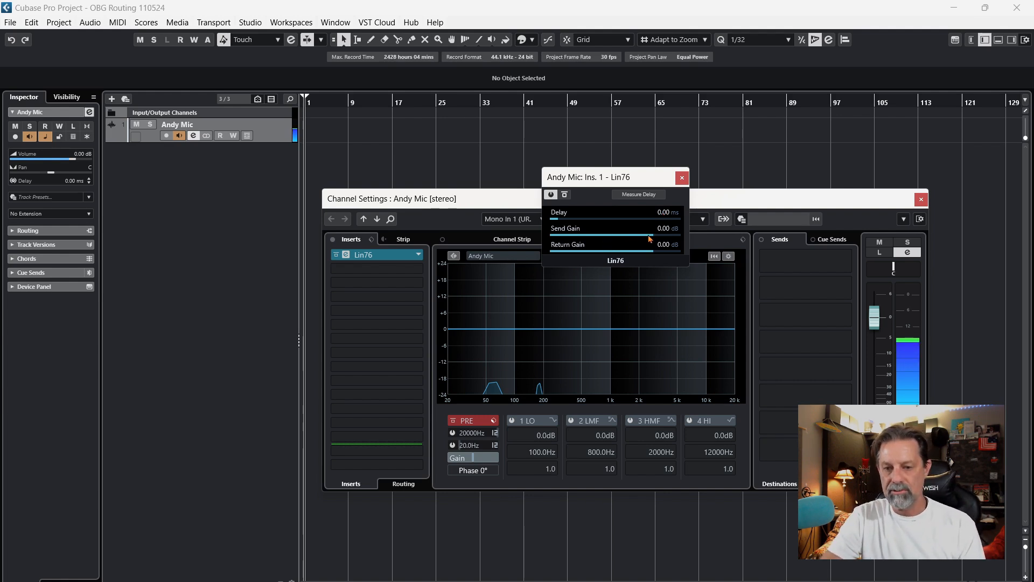
drag(666, 235, 608, 236)
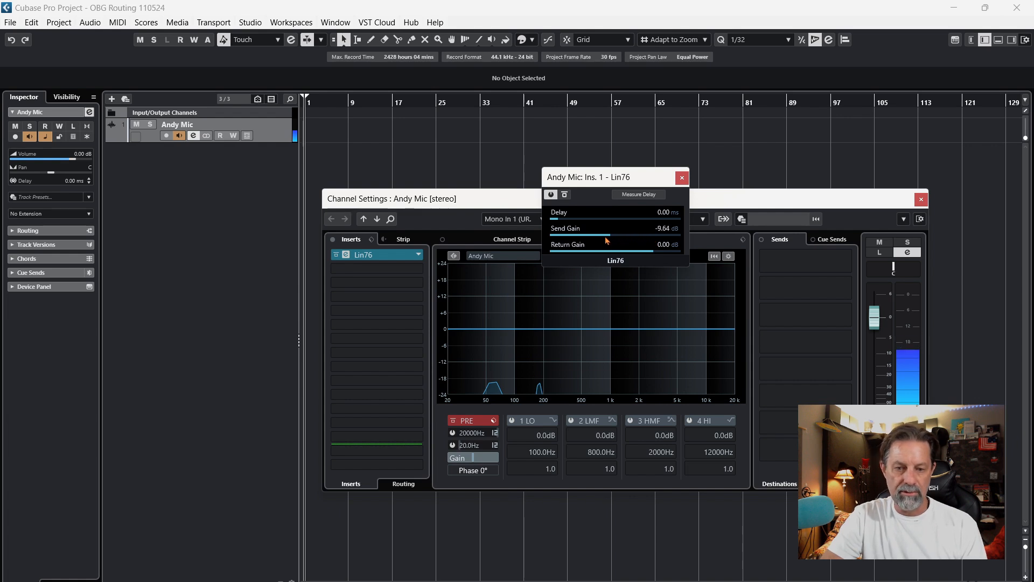
drag(606, 236, 653, 236)
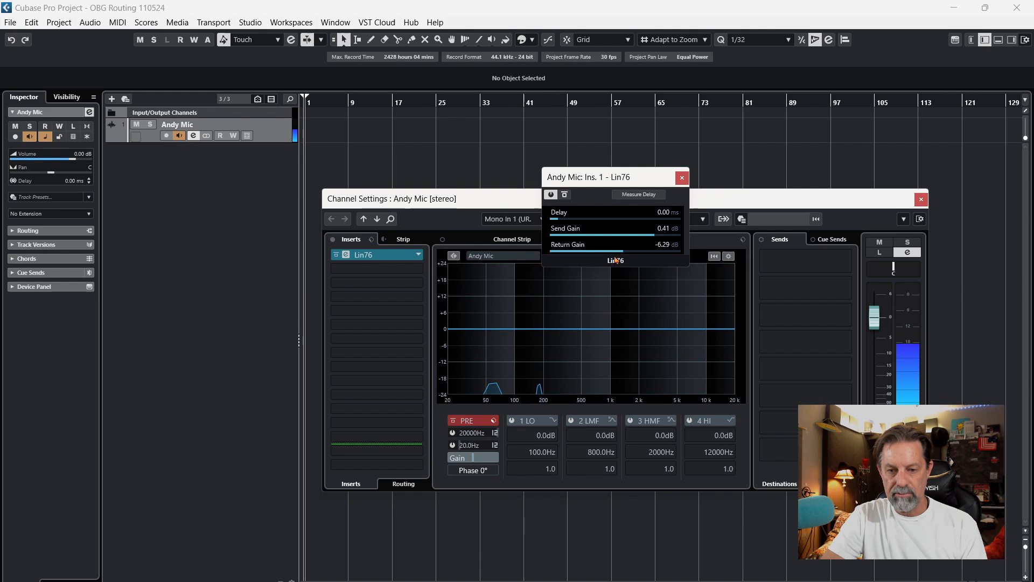
drag(594, 245, 634, 244)
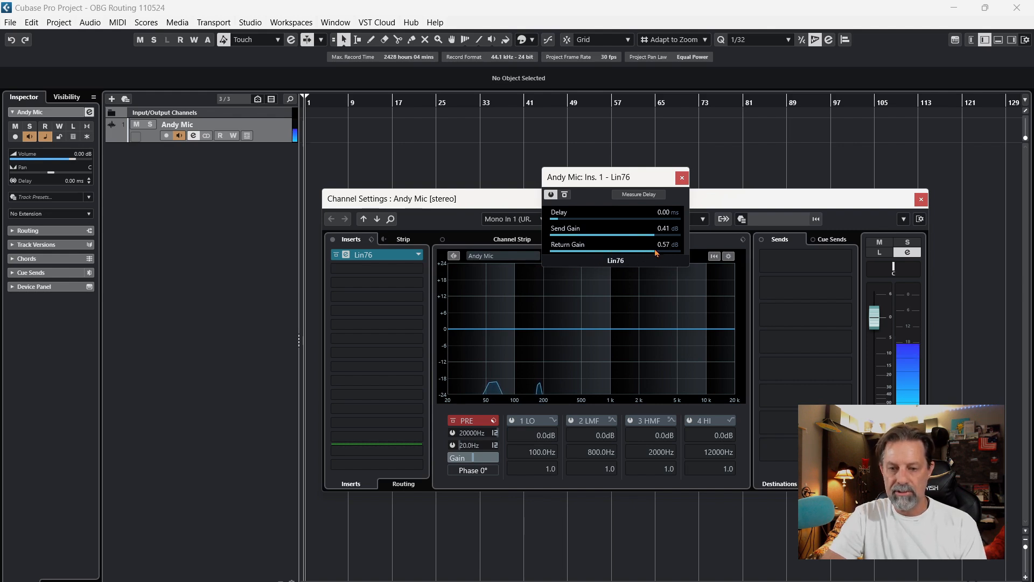
drag(653, 244, 653, 254)
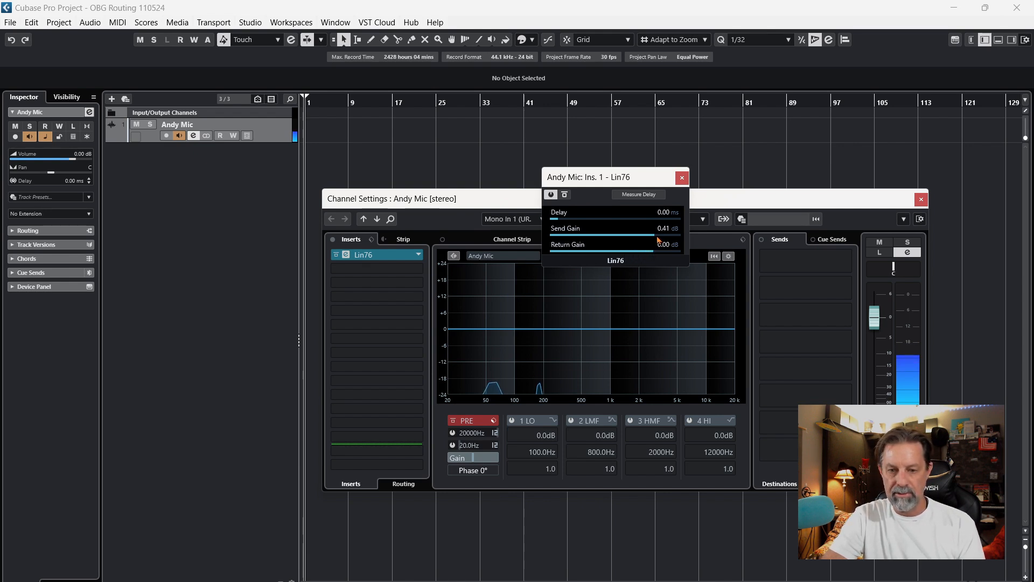
drag(659, 236, 650, 236)
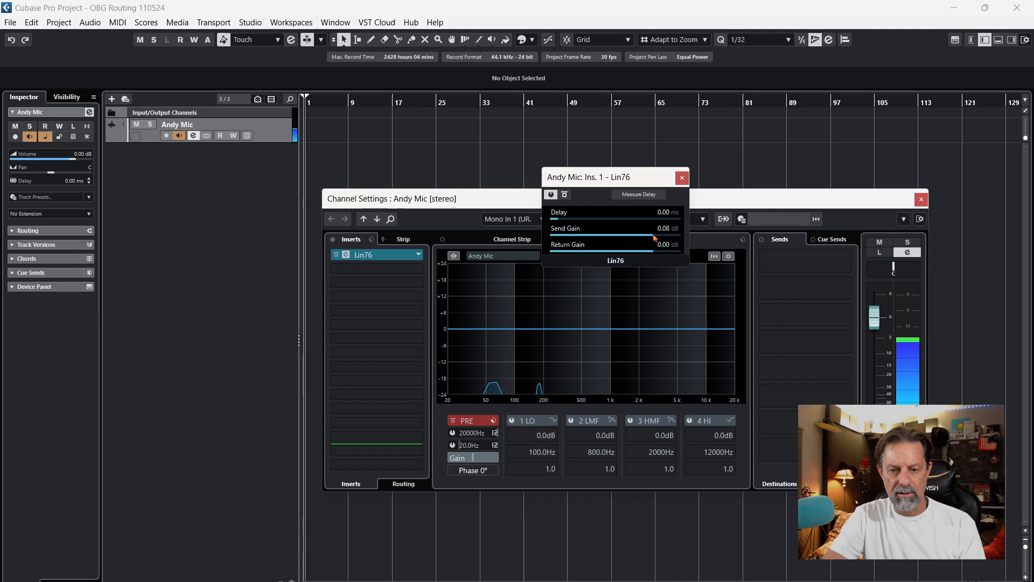
drag(653, 235, 650, 235)
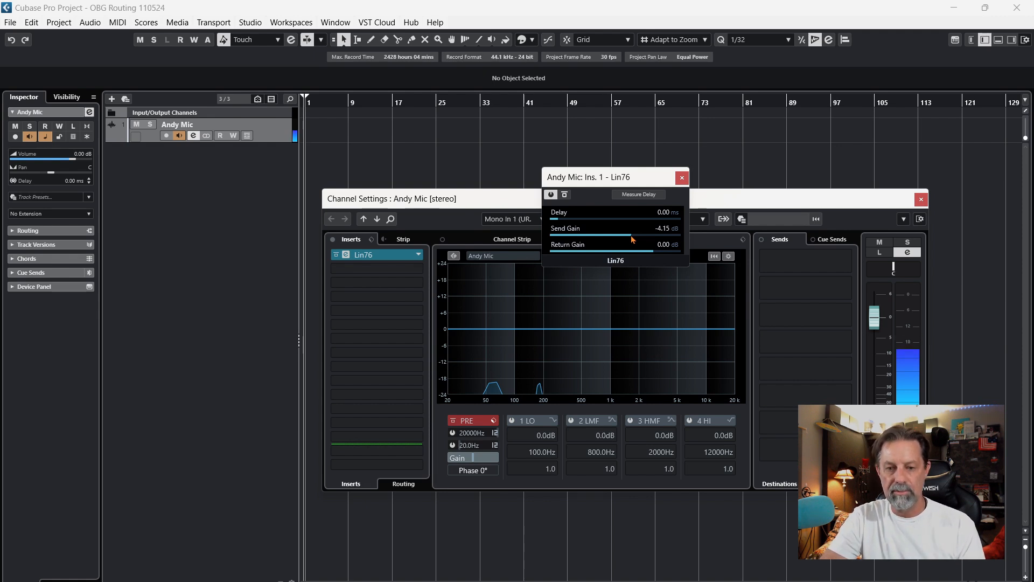
Adjust Lin76 return gain to about -1.27 dB and send gain to about -1.18 dB
drag(633, 235, 630, 238)
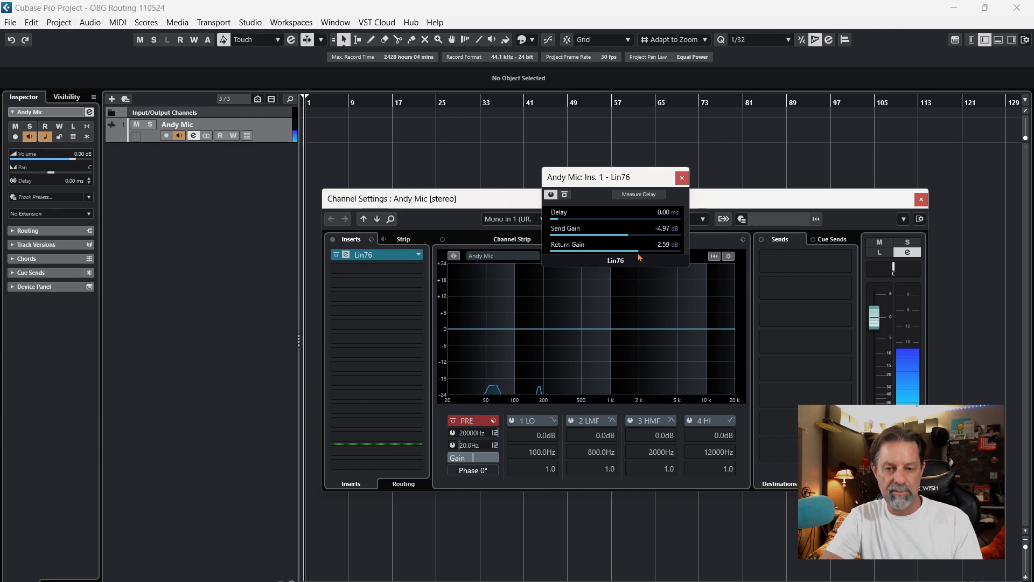
drag(634, 254, 630, 256)
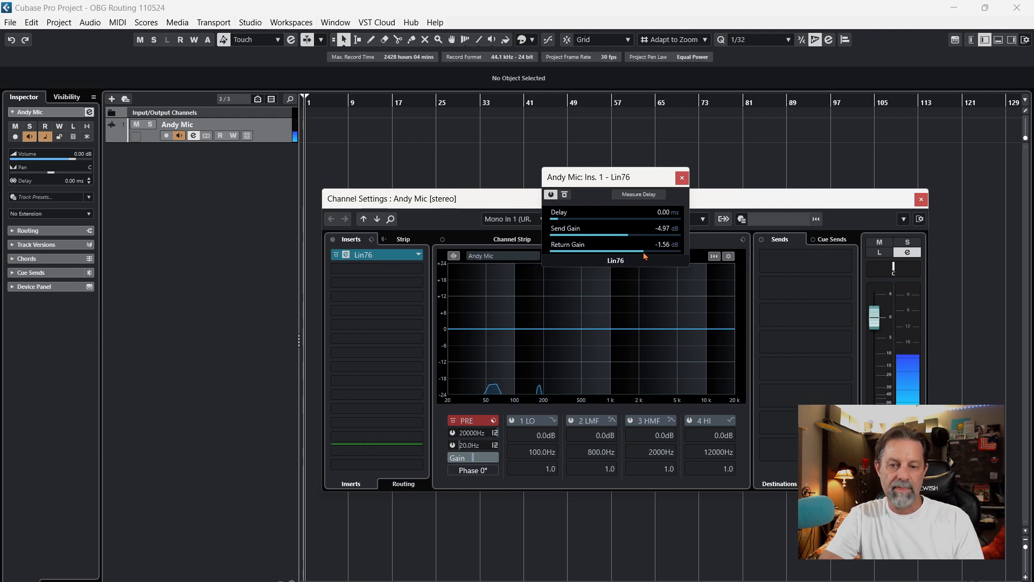
drag(633, 254, 646, 254)
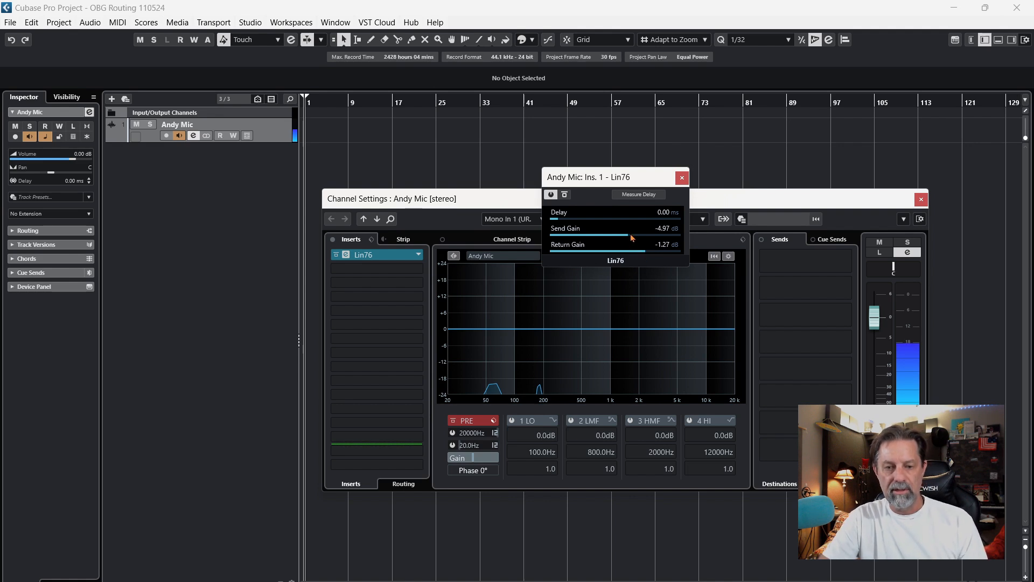
drag(608, 236, 634, 236)
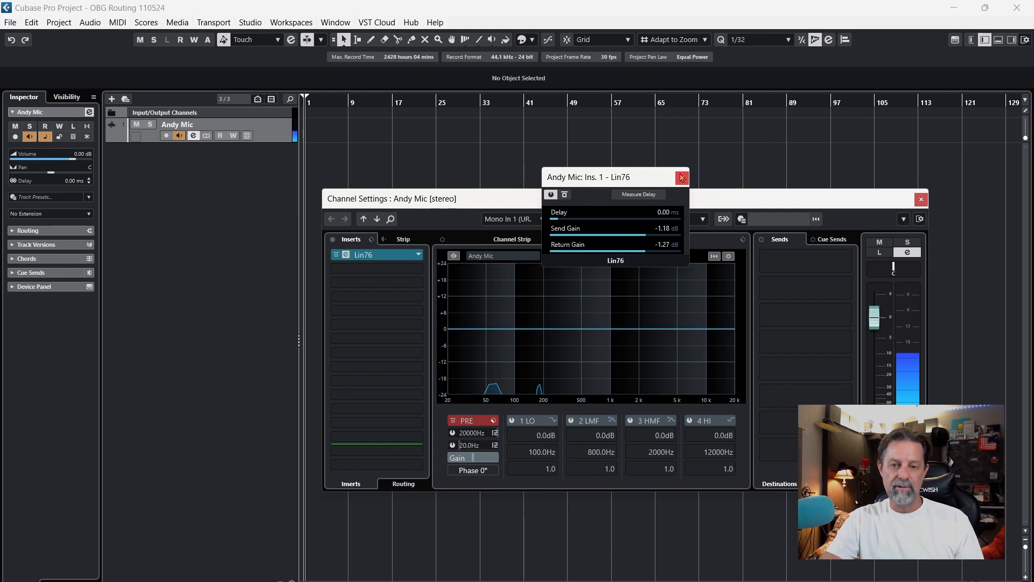
click(683, 177)
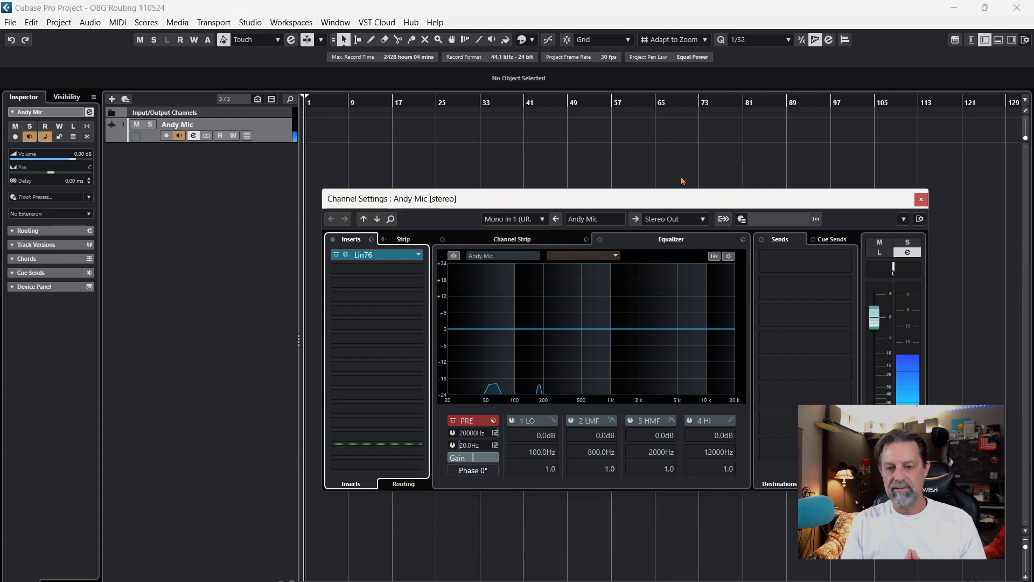
mouse_move(691, 191)
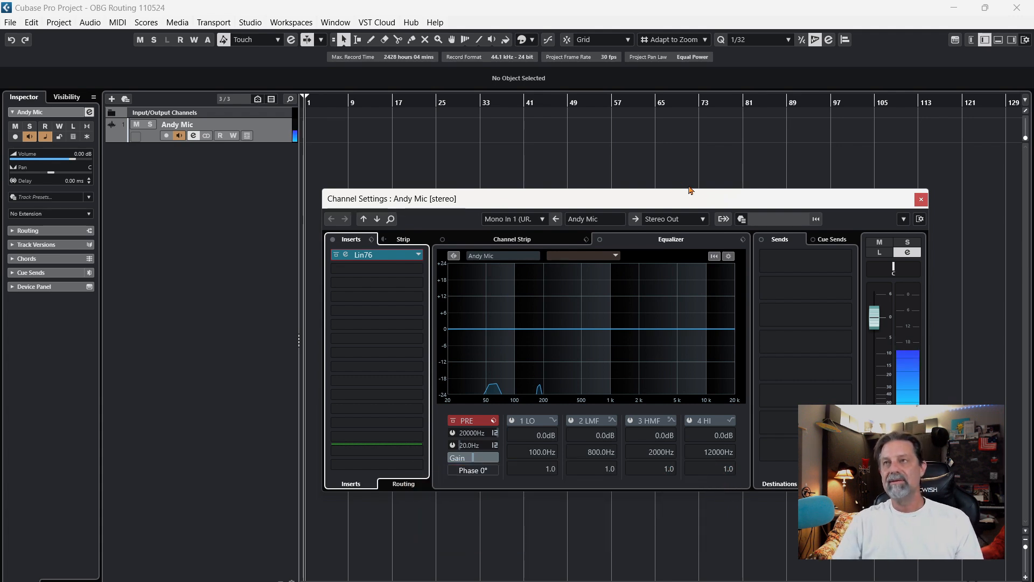